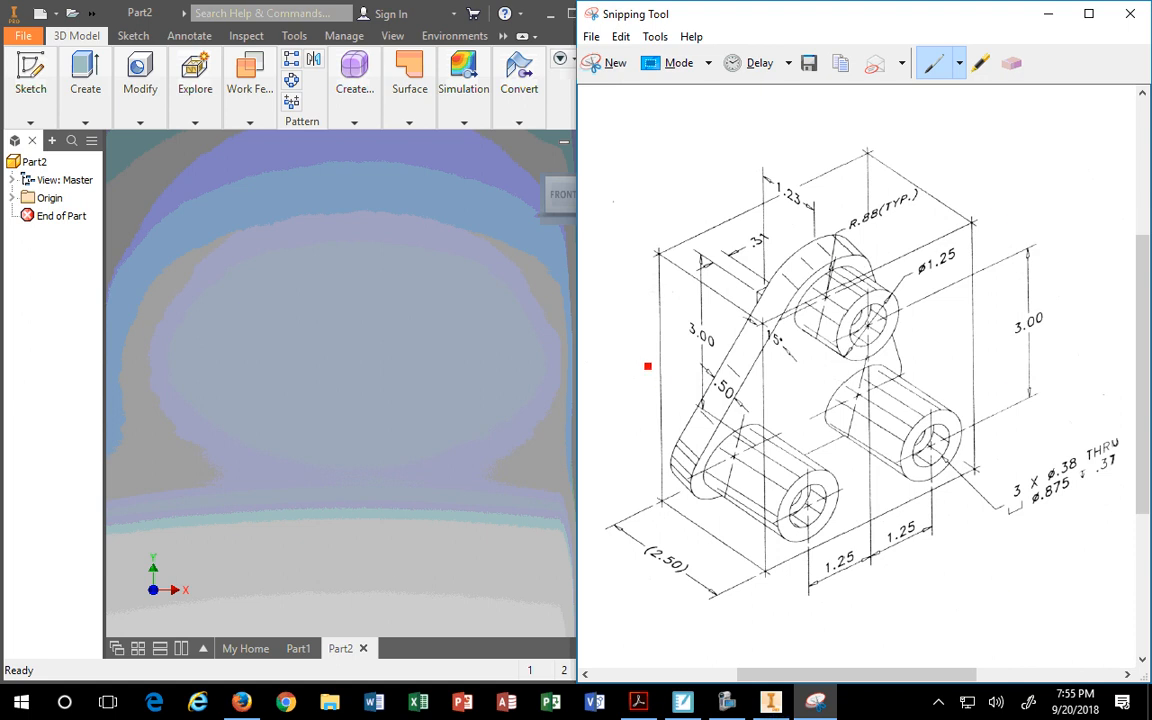
{"action": "mouse_move", "coordinate": [638, 701]}
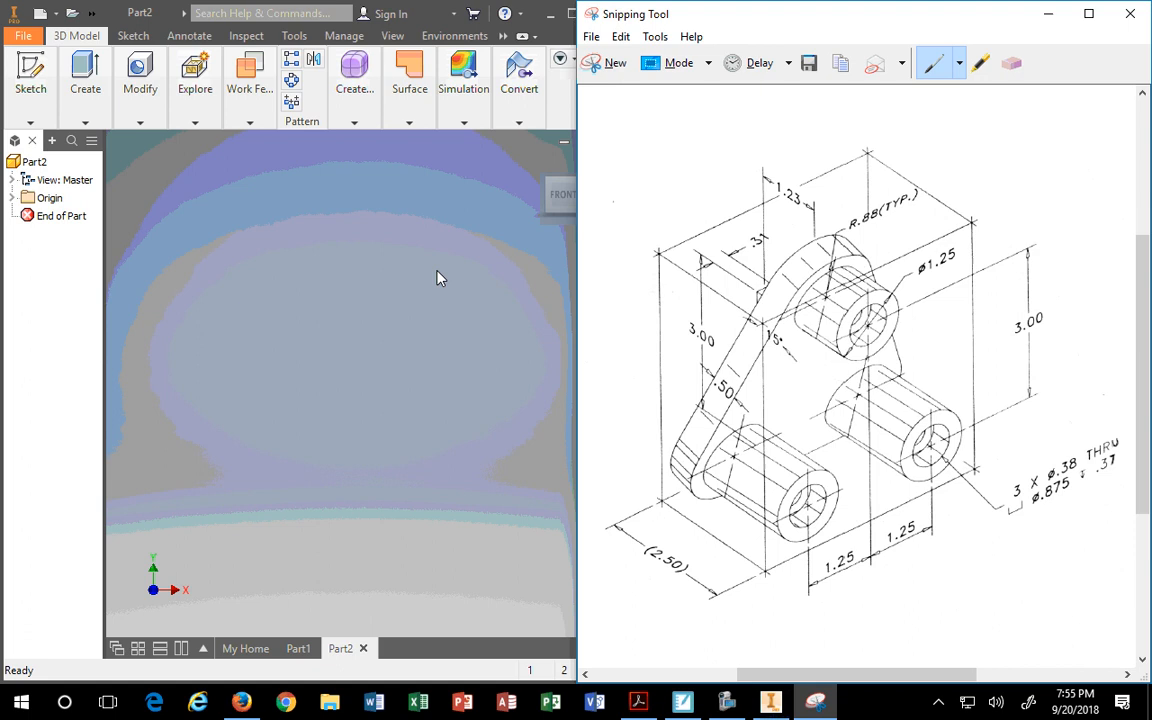
{"action": "mouse_move", "coordinate": [555, 306]}
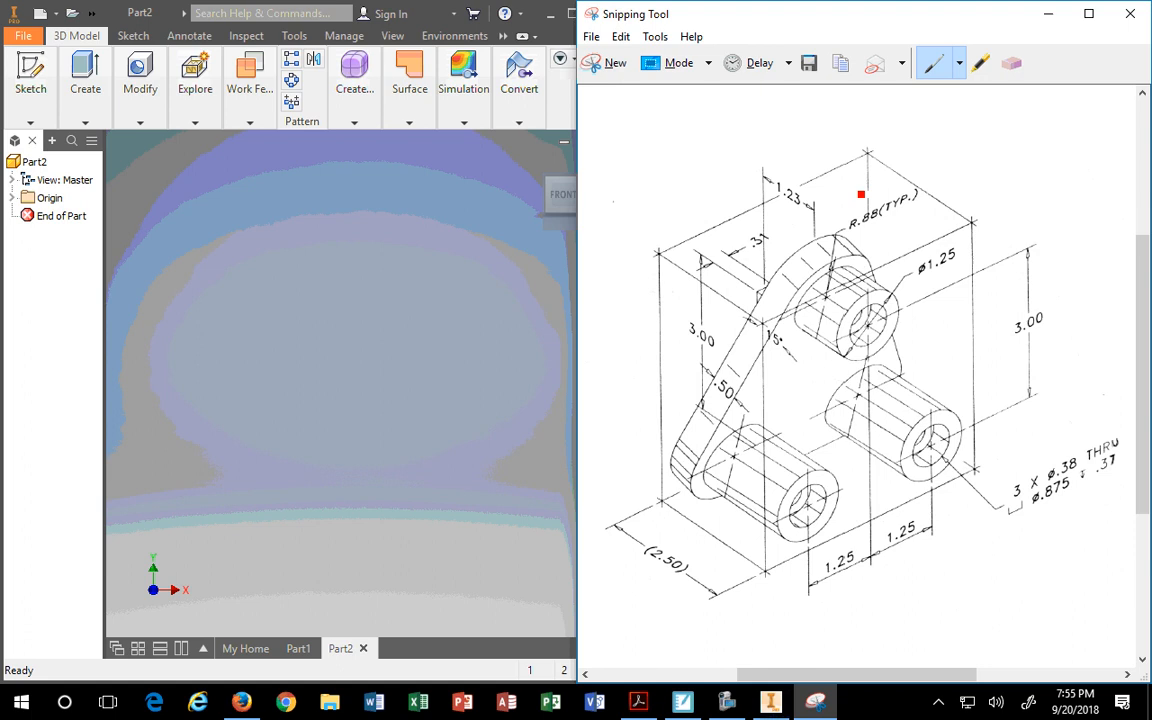
Circle the 15° angle on the drawing markup and make Inventor's origin planes visible
{"action": "left_click_drag", "start_coordinate": [860, 195], "coordinate": [780, 375]}
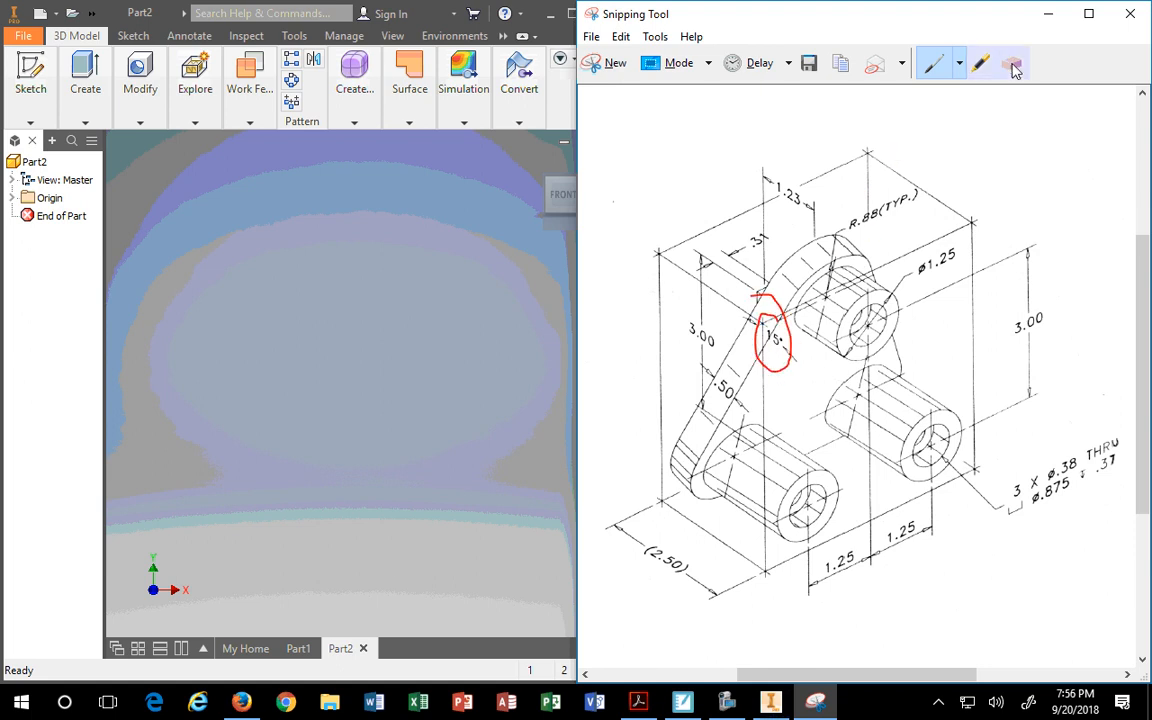
{"action": "left_click", "coordinate": [1013, 62]}
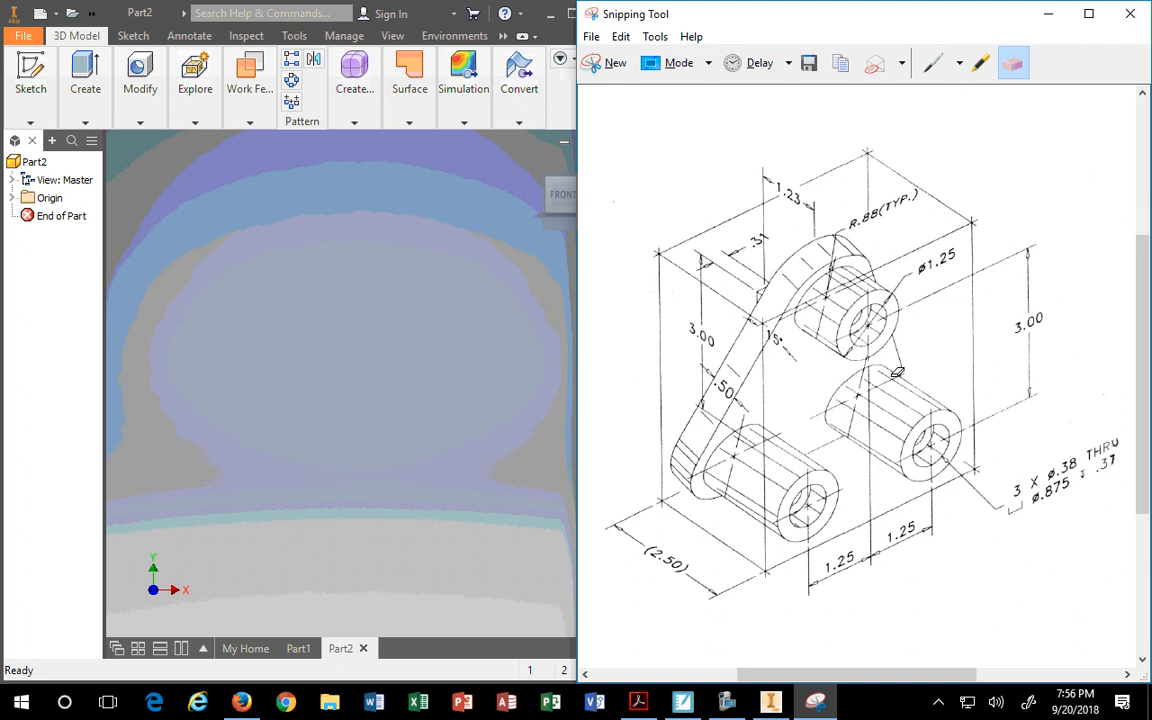
{"action": "mouse_move", "coordinate": [791, 302]}
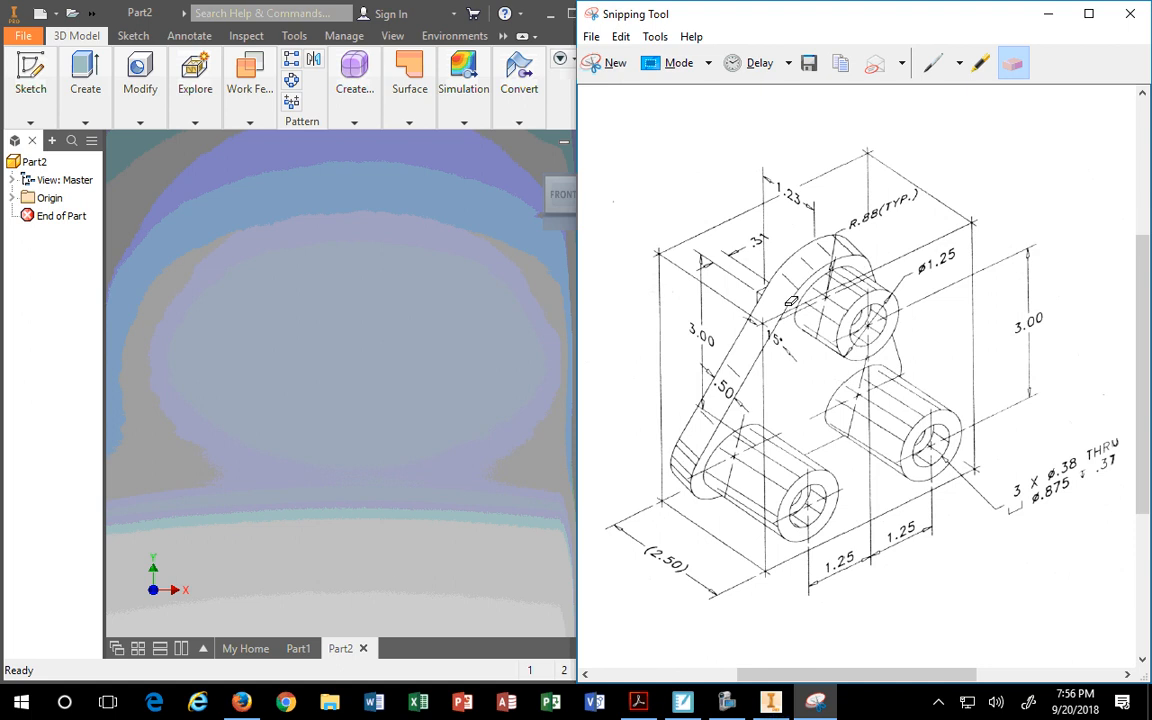
{"action": "mouse_move", "coordinate": [415, 333]}
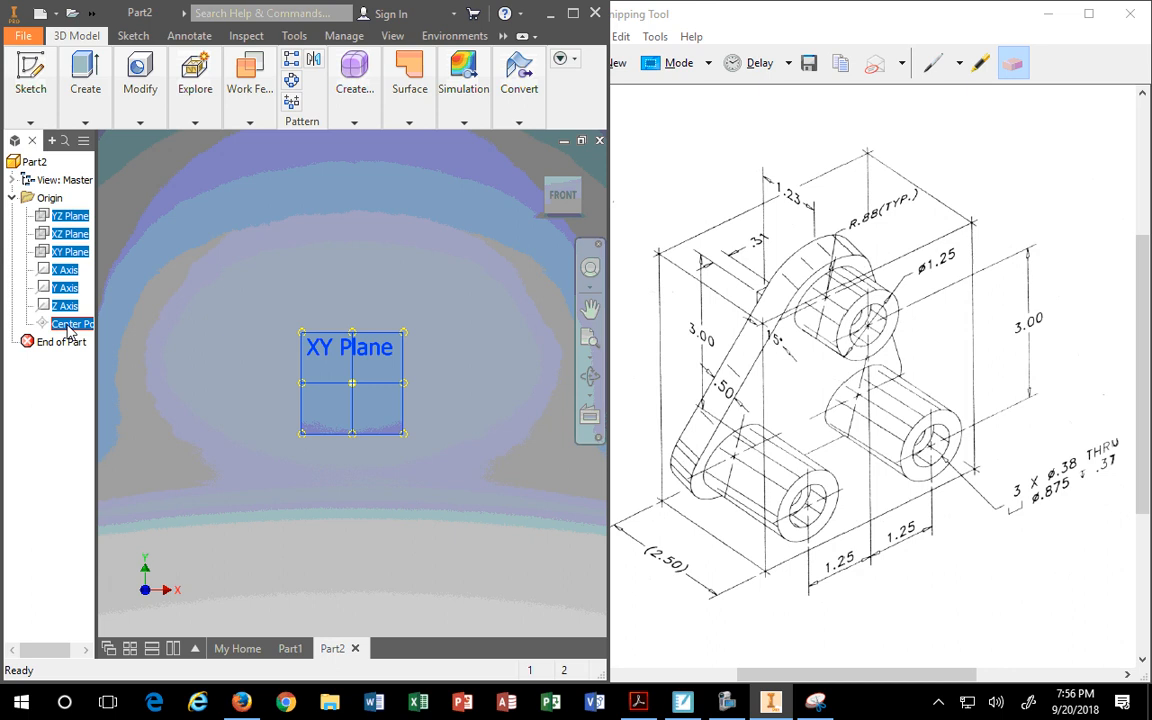
{"action": "right_click", "coordinate": [72, 323]}
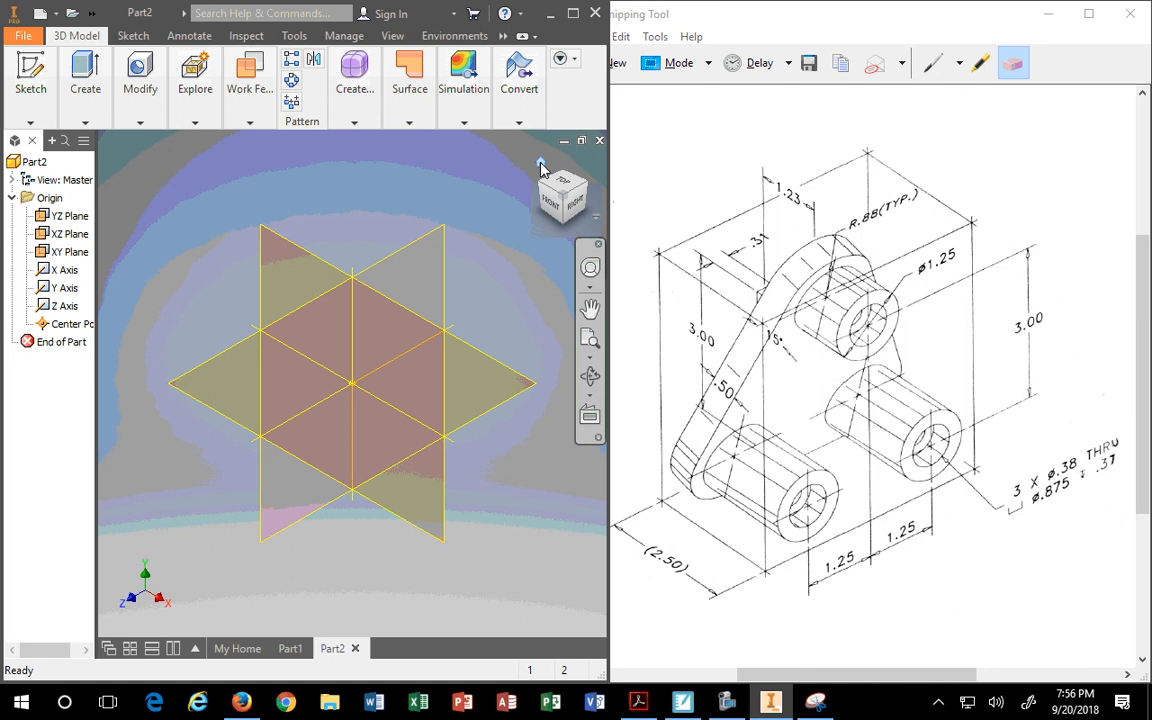
{"action": "mouse_move", "coordinate": [510, 238]}
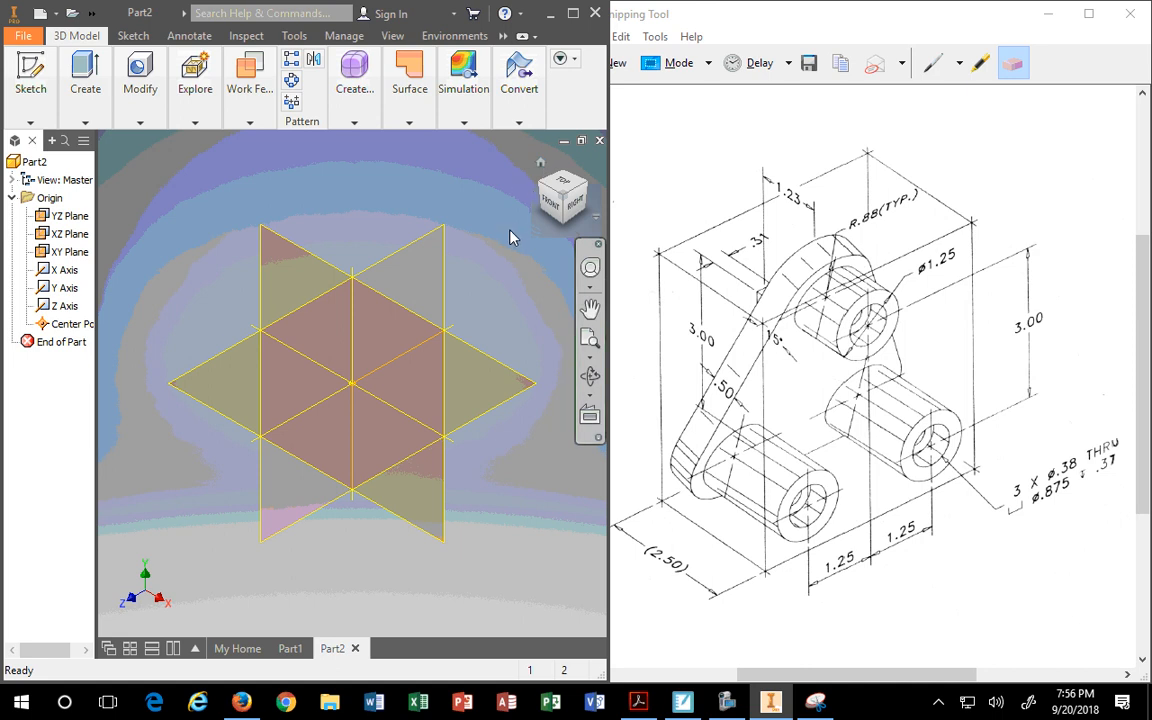
{"action": "mouse_move", "coordinate": [408, 211]}
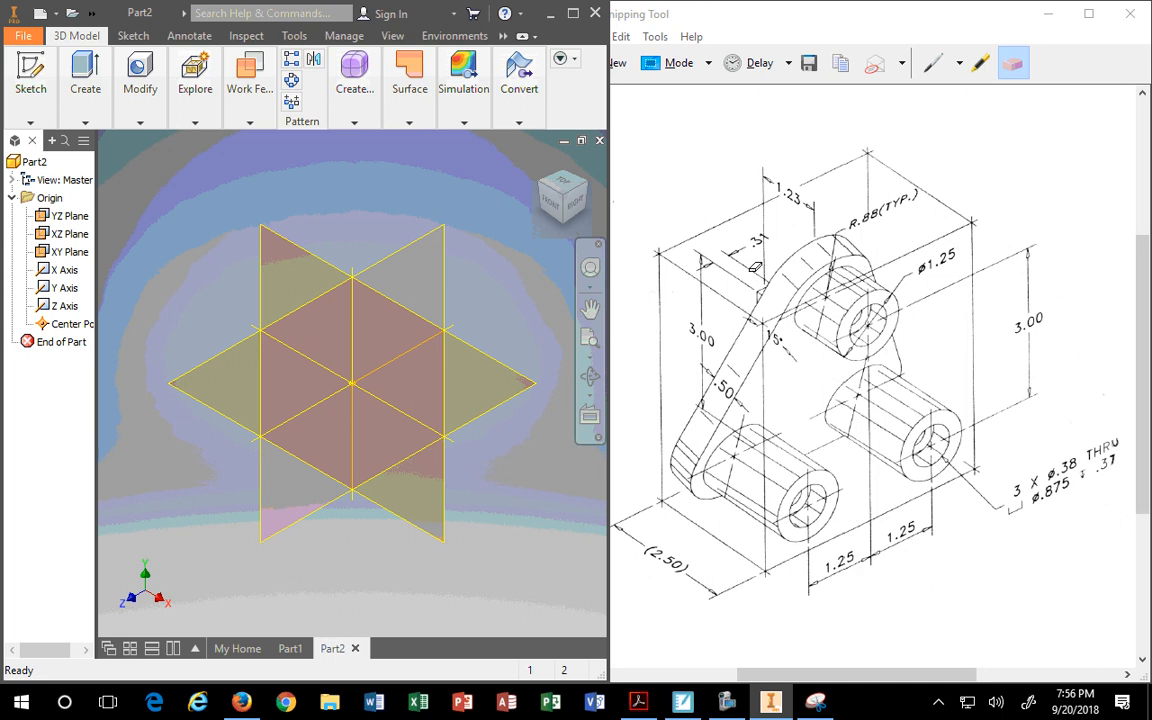
{"action": "left_click", "coordinate": [958, 63]}
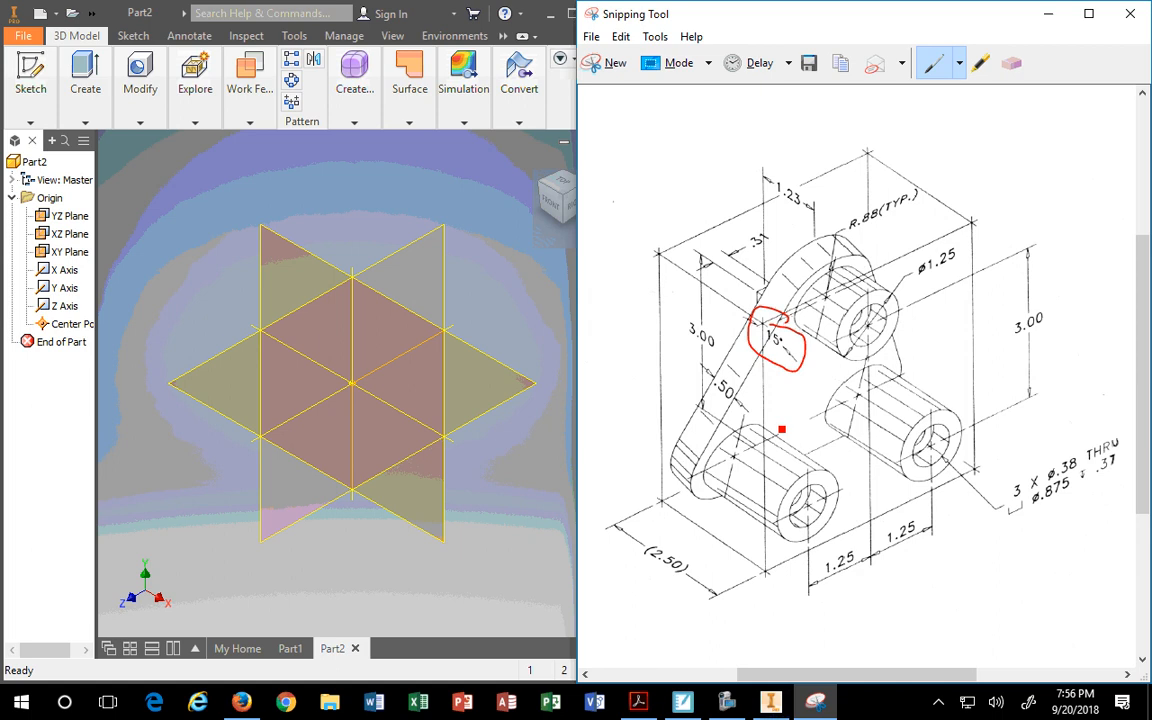
{"action": "mouse_move", "coordinate": [938, 63]}
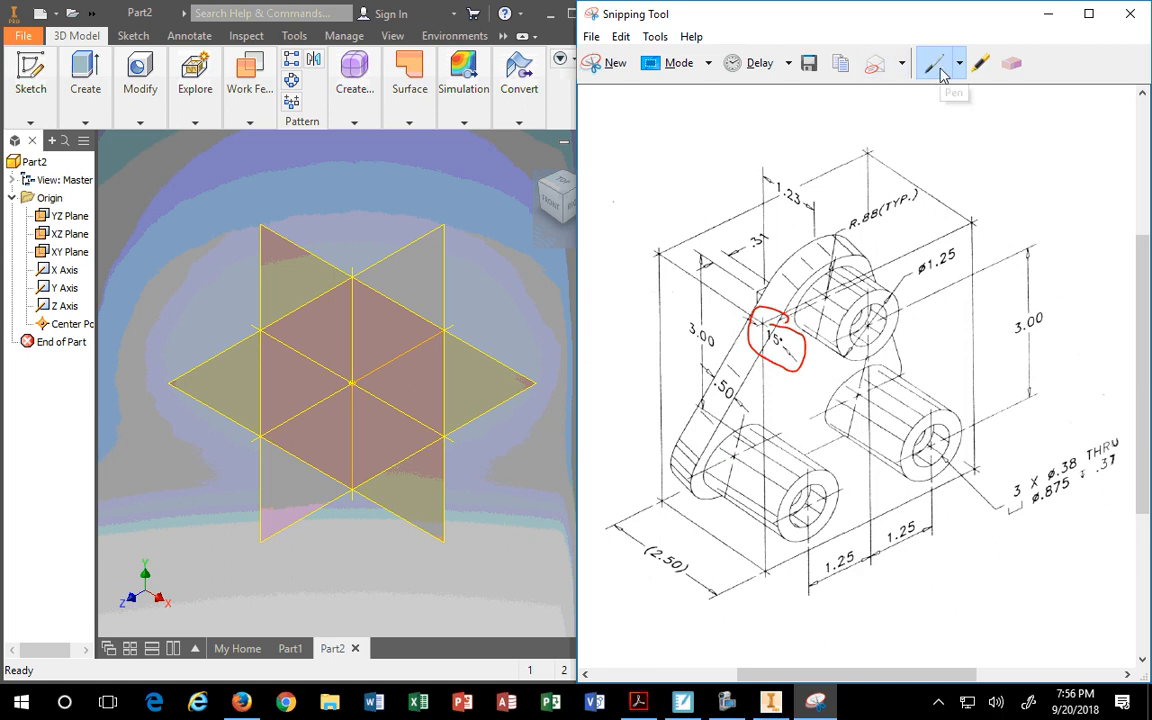
Clear the old angle mark and draw two red centre lines across the bracket
{"action": "left_click", "coordinate": [1012, 62]}
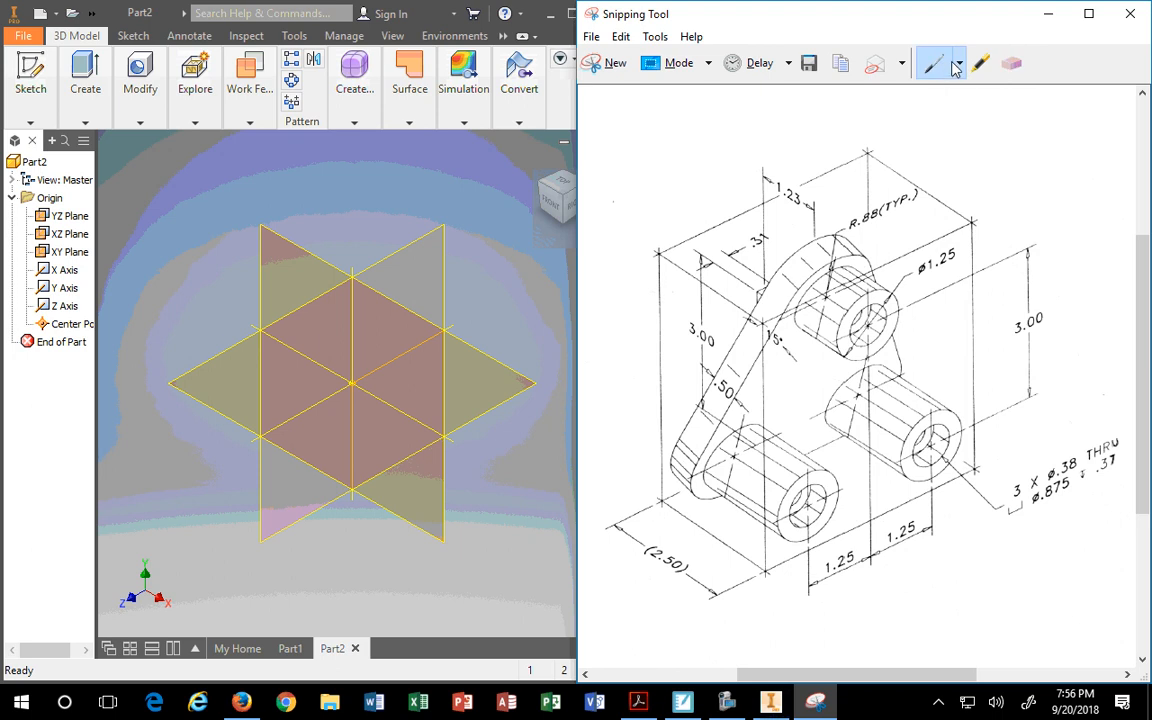
{"action": "left_click", "coordinate": [683, 487]}
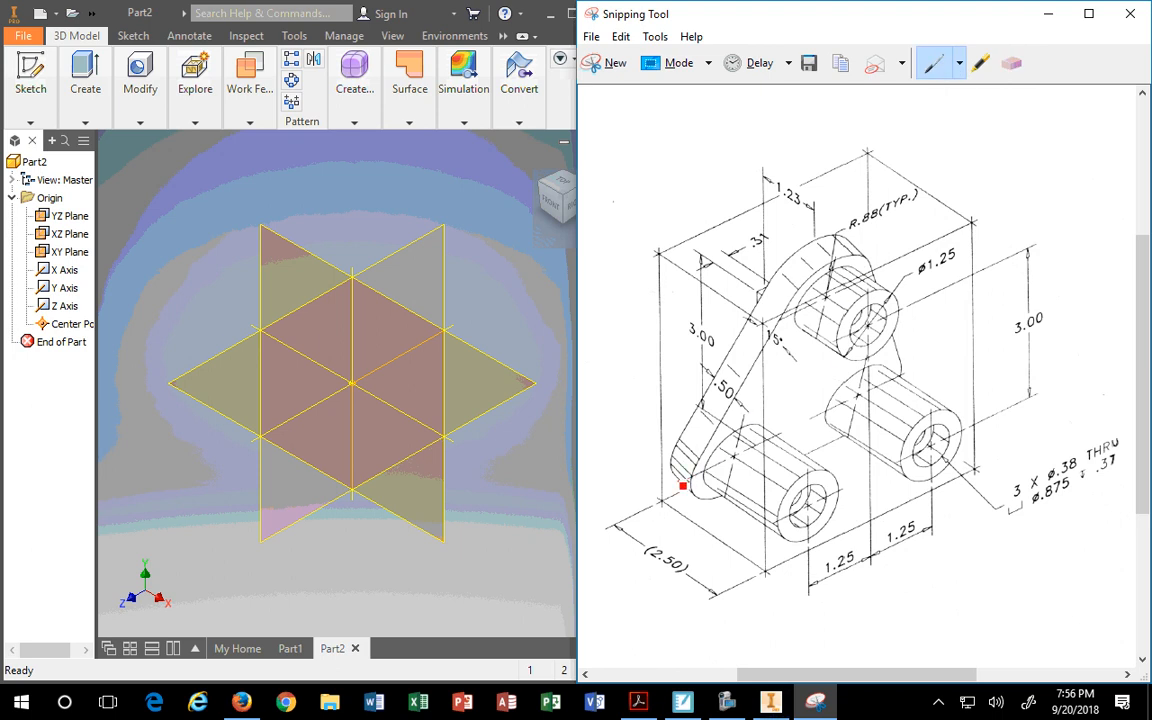
{"action": "left_click_drag", "start_coordinate": [683, 486], "coordinate": [786, 436]}
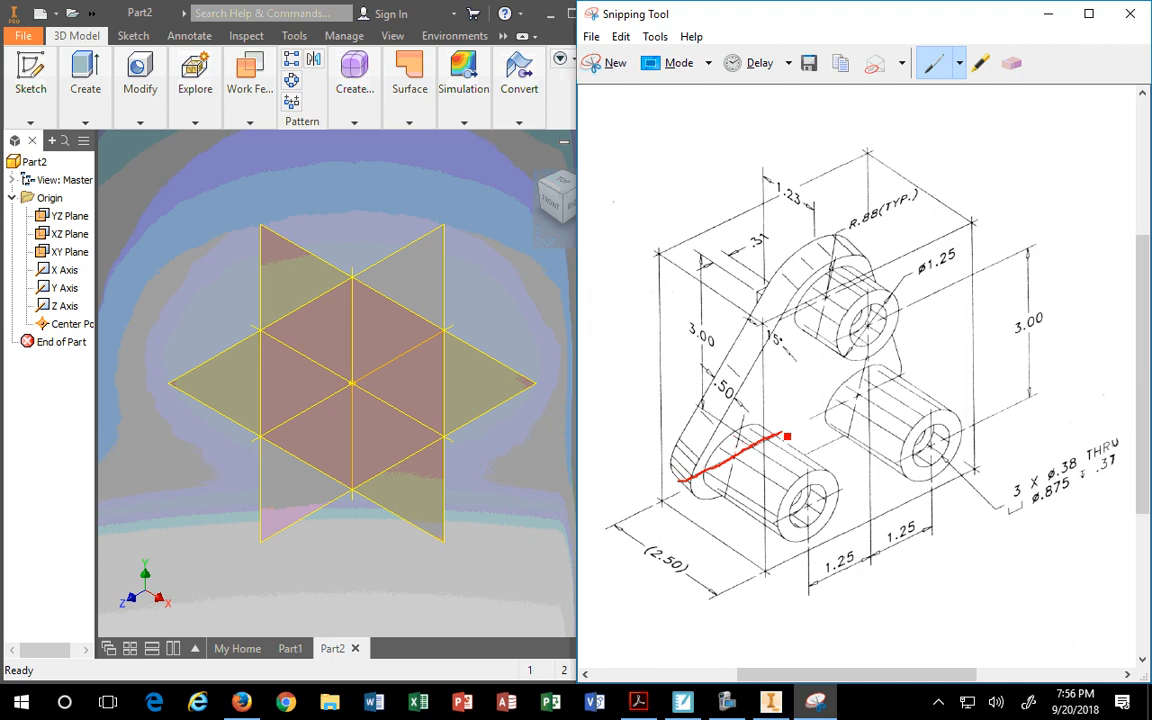
{"action": "left_click_drag", "start_coordinate": [786, 437], "coordinate": [920, 372]}
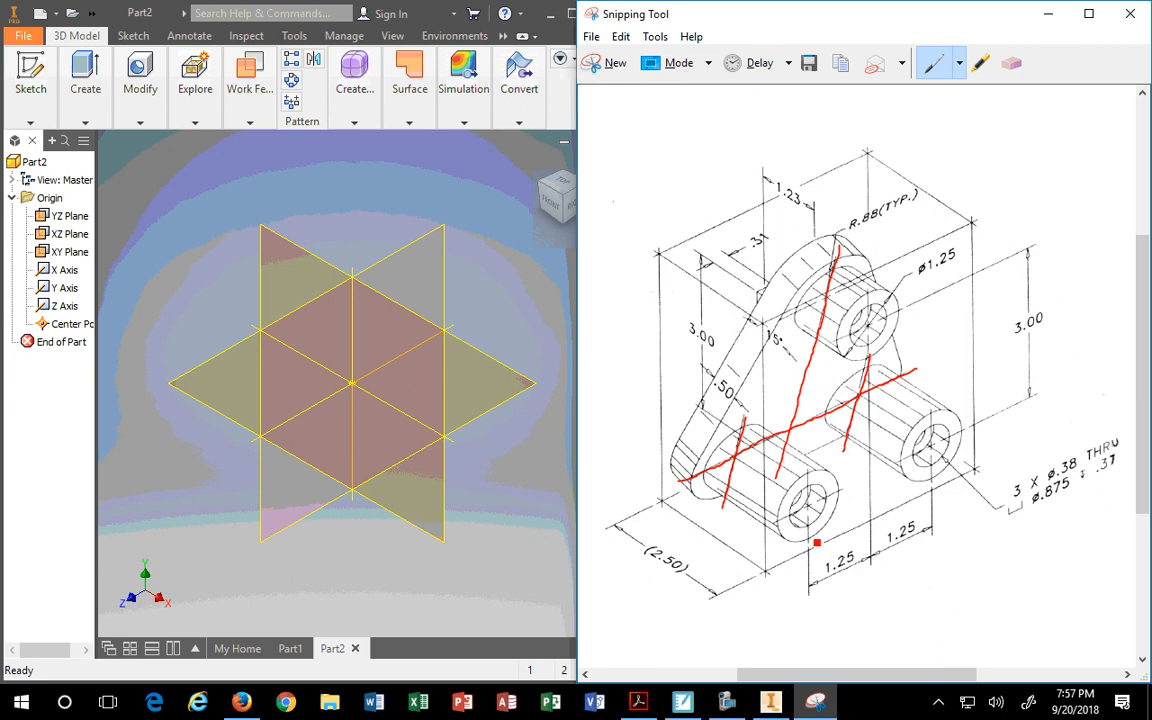
Switch to blue ink and erase a stray blue stroke
{"action": "left_click", "coordinate": [958, 63]}
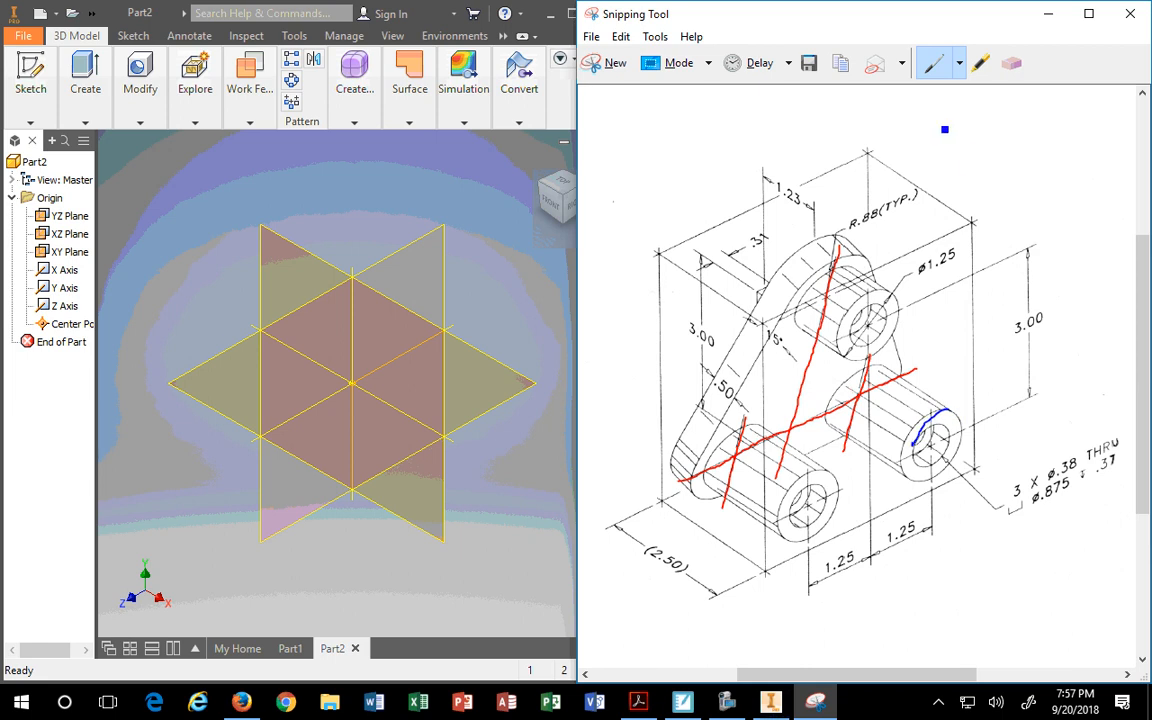
{"action": "left_click", "coordinate": [1011, 62]}
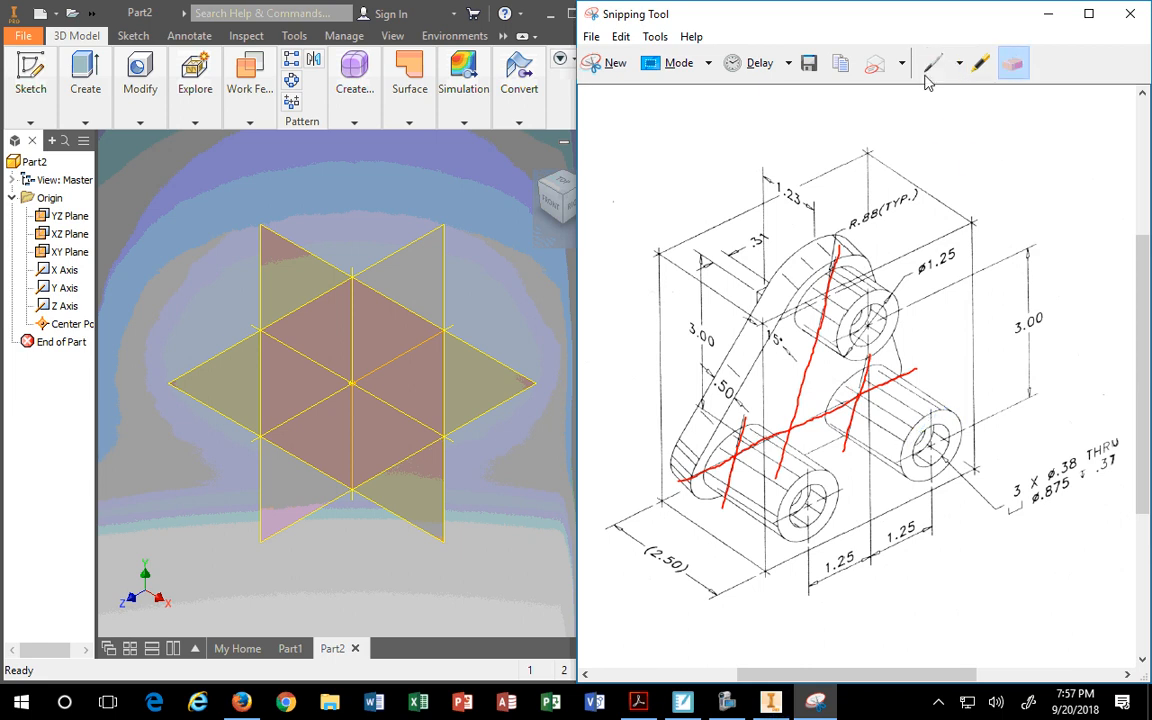
{"action": "left_click", "coordinate": [931, 62]}
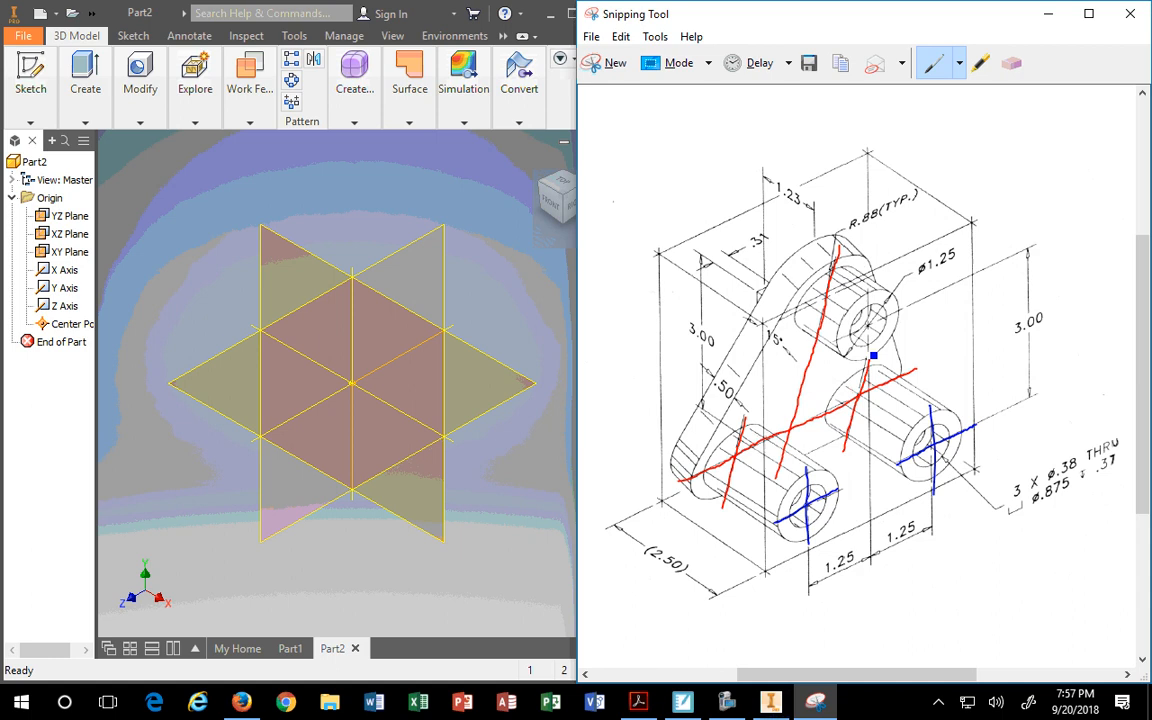
Draw a black connecting line from the lower left hole, then return to red ink
{"action": "left_click", "coordinate": [958, 63]}
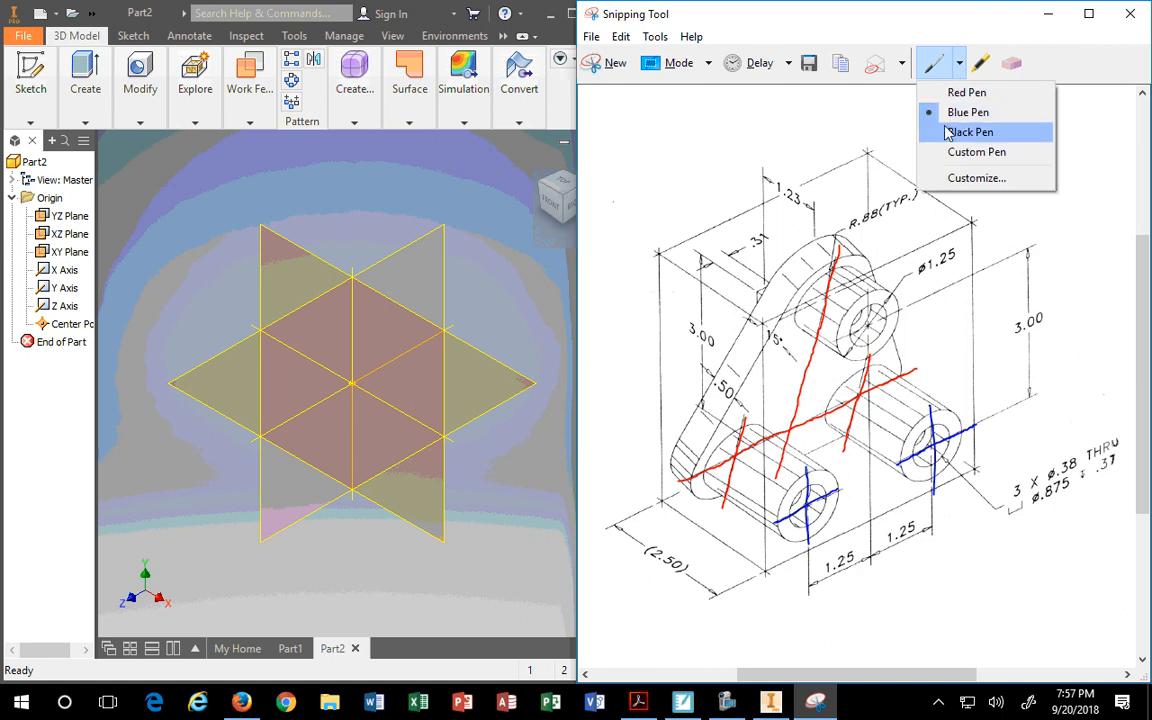
{"action": "left_click", "coordinate": [970, 131]}
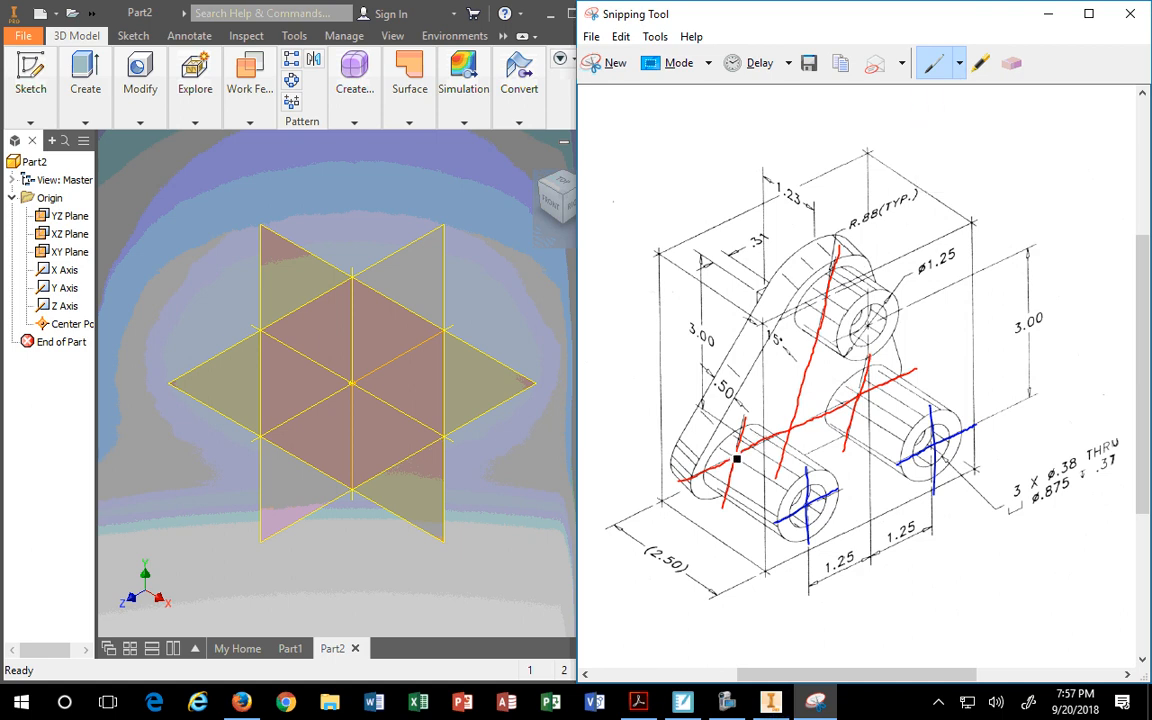
{"action": "left_click_drag", "start_coordinate": [735, 458], "coordinate": [812, 508]}
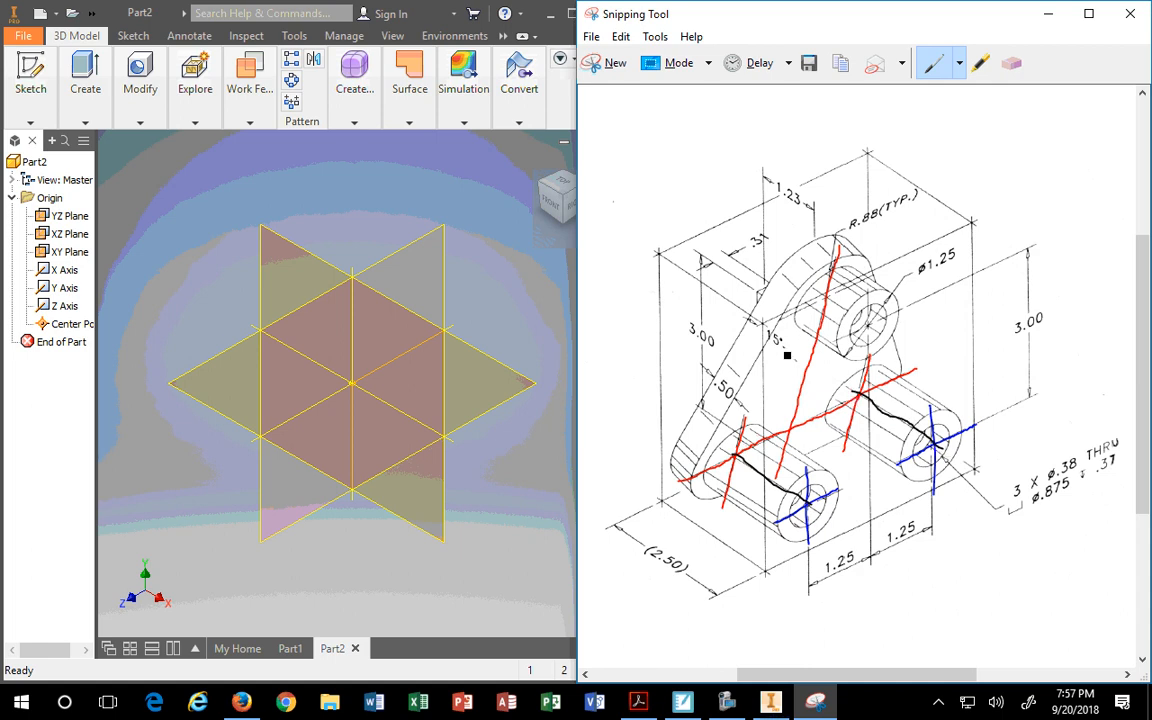
{"action": "mouse_move", "coordinate": [940, 456]}
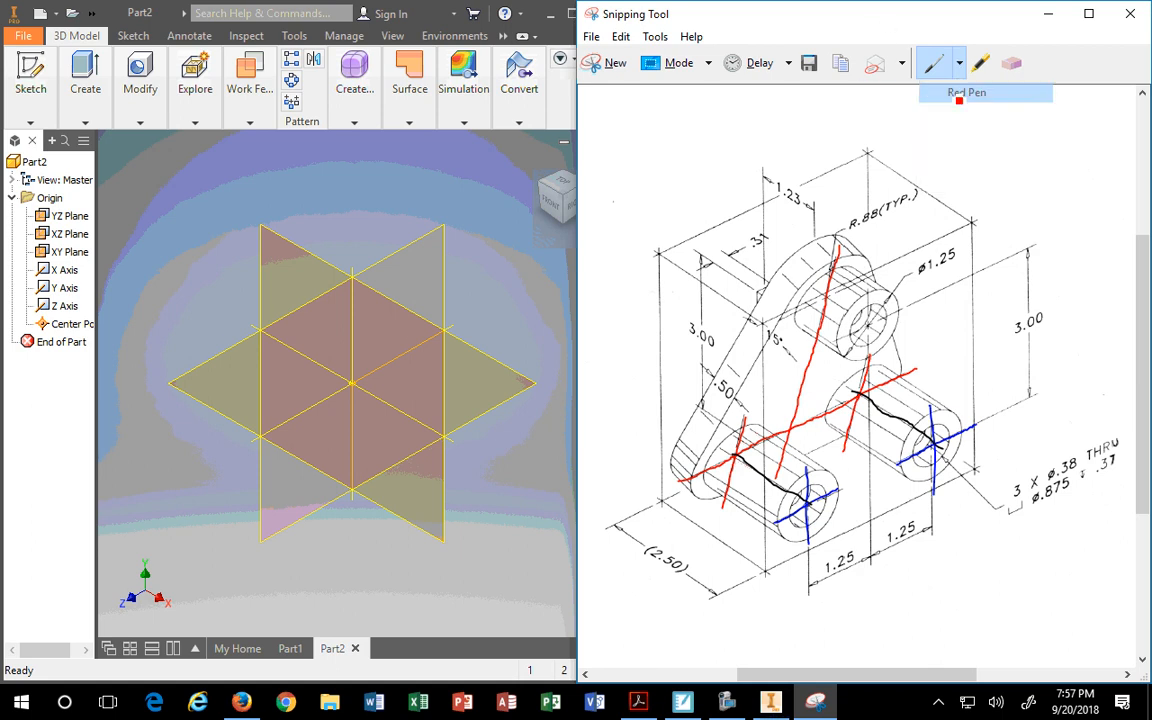
{"action": "left_click", "coordinate": [959, 63]}
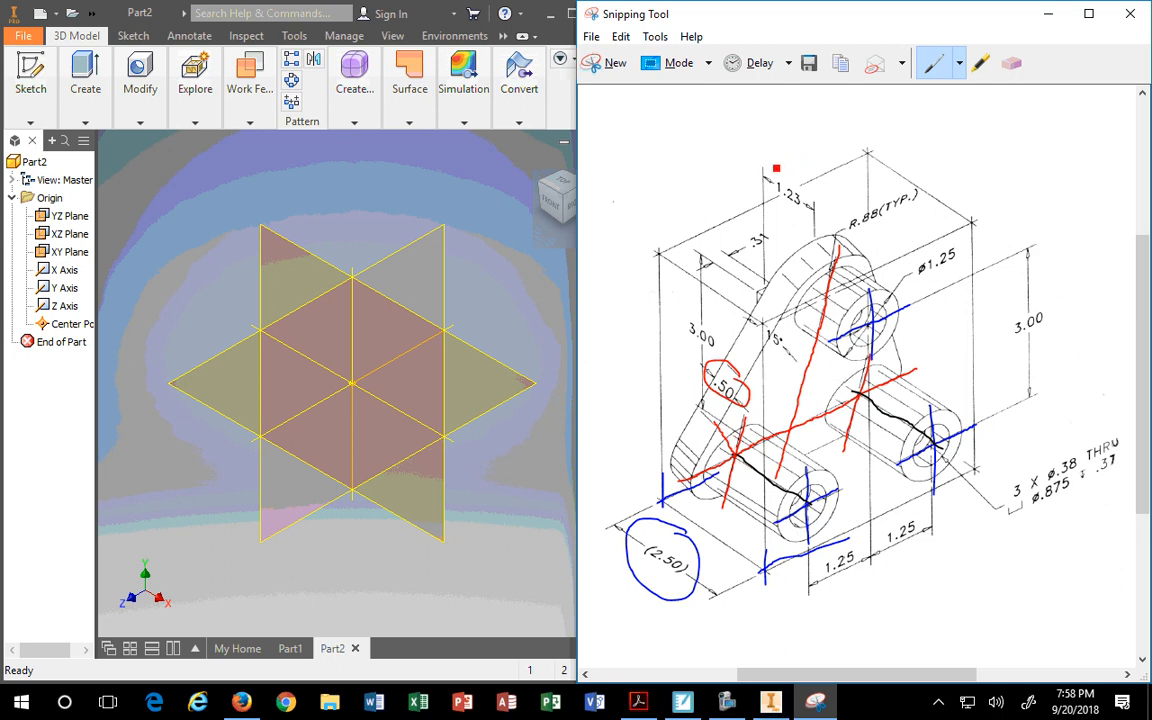
{"action": "mouse_move", "coordinate": [875, 63]}
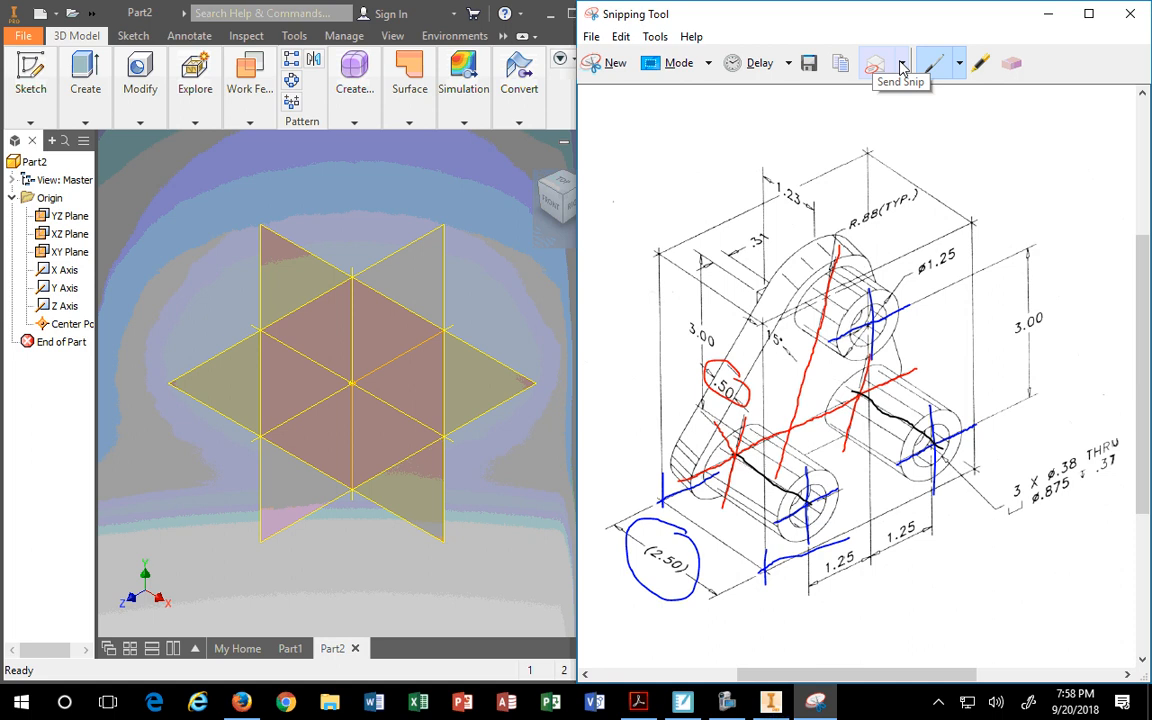
{"action": "mouse_move", "coordinate": [965, 63]}
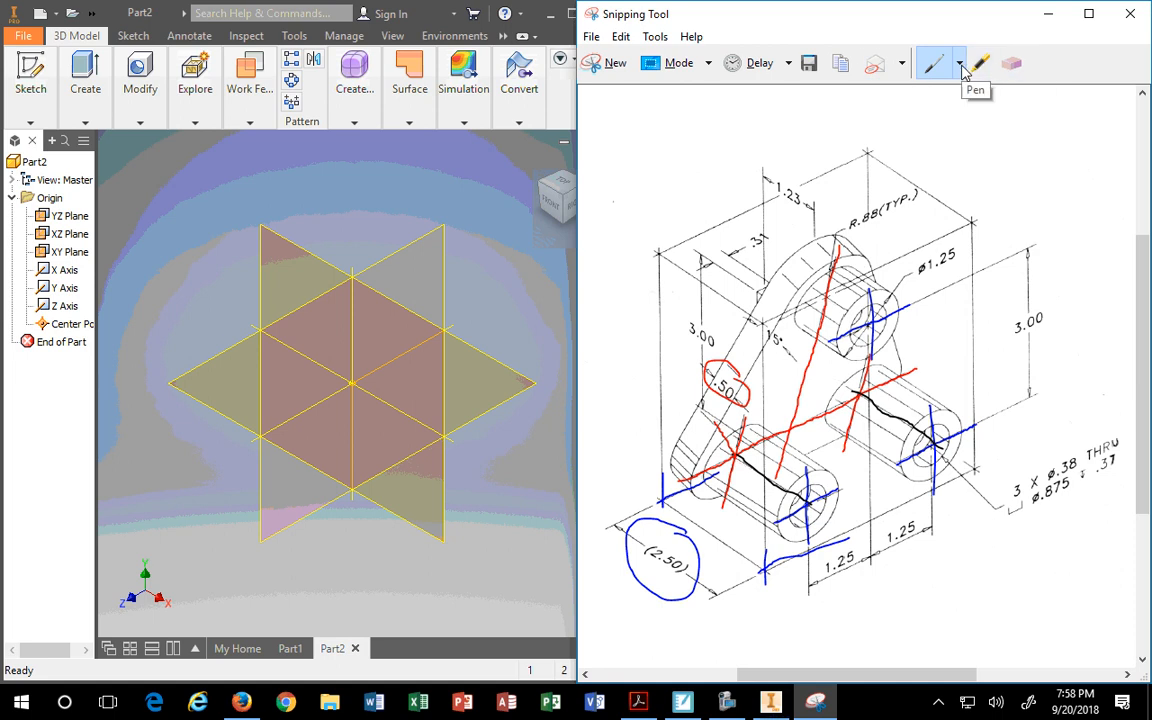
{"action": "mouse_move", "coordinate": [1011, 64]}
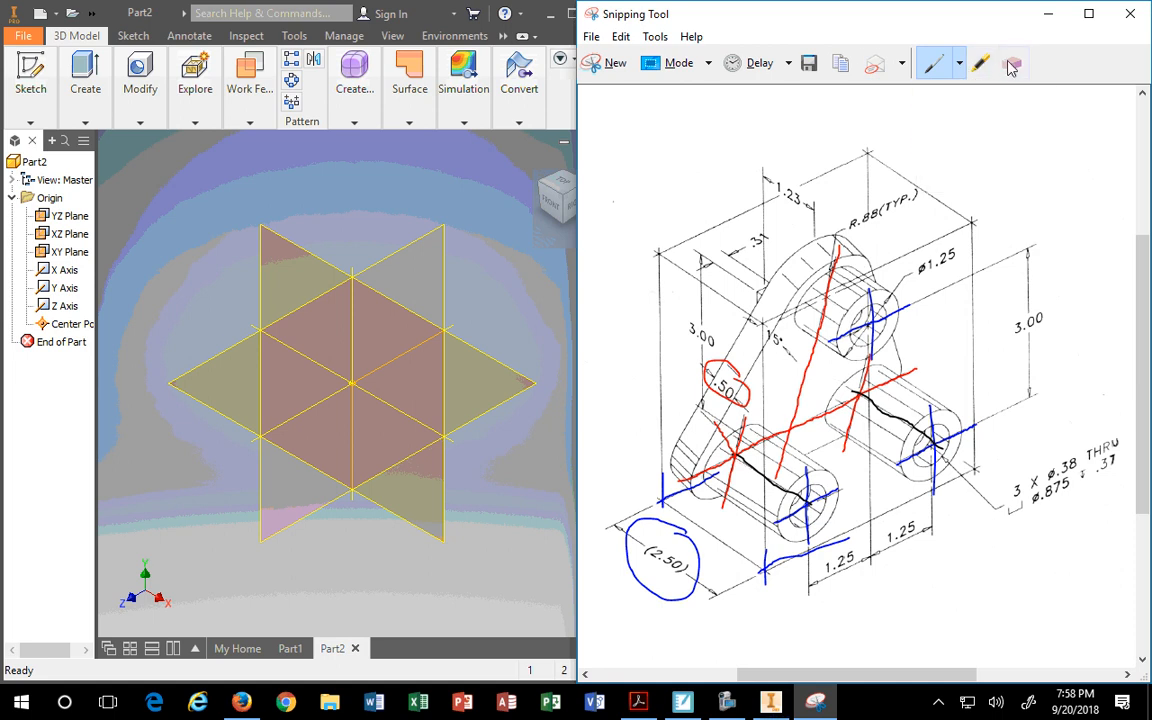
Switch Snipping Tool to the Eraser
{"action": "left_click", "coordinate": [979, 62]}
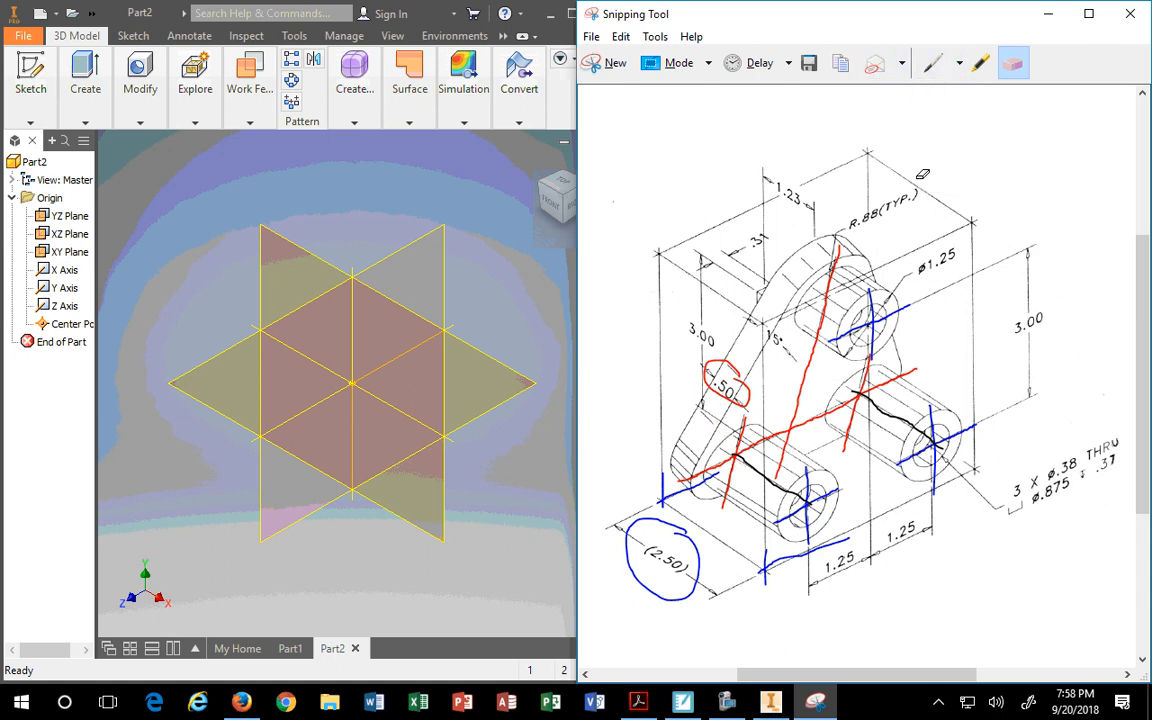
{"action": "mouse_move", "coordinate": [1044, 14]}
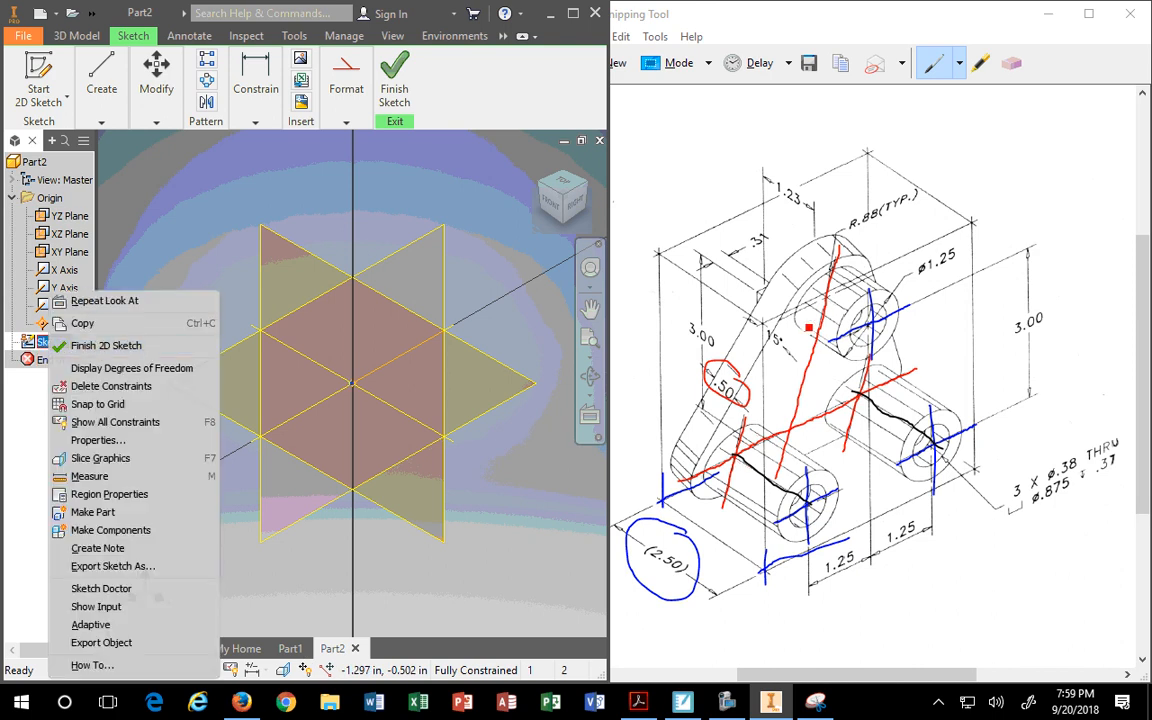
{"action": "mouse_move", "coordinate": [83, 322]}
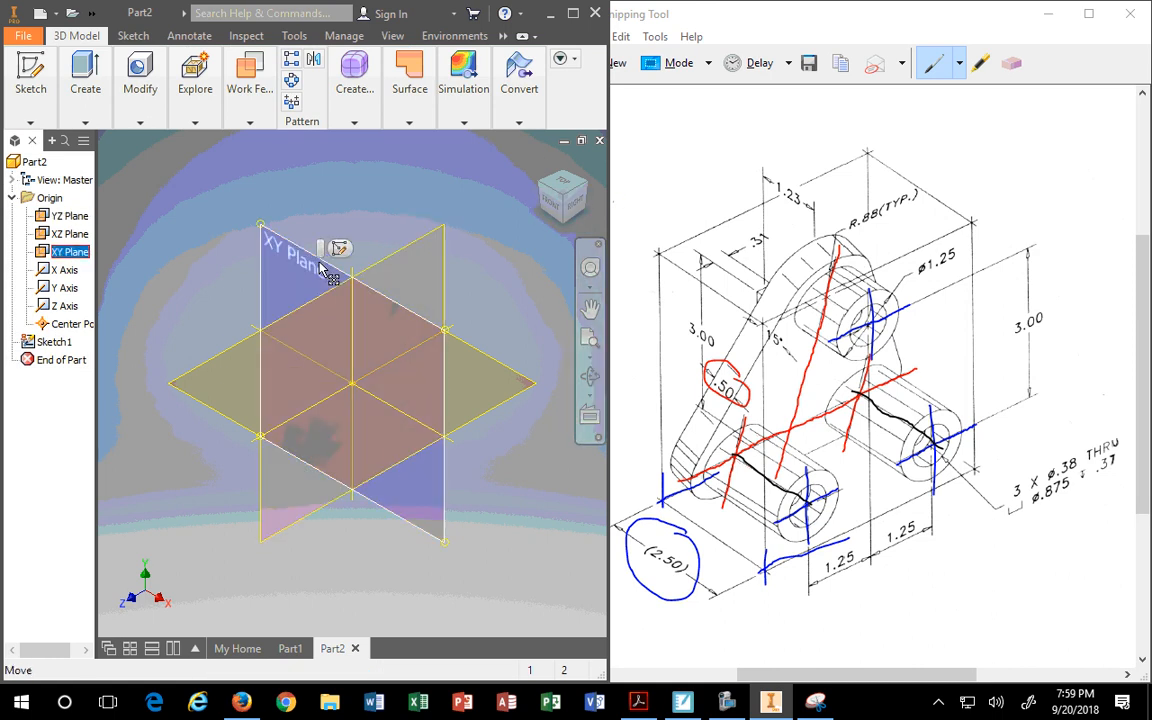
Select Sketch1 in the browser and bring up its context menu
{"action": "left_click", "coordinate": [53, 342]}
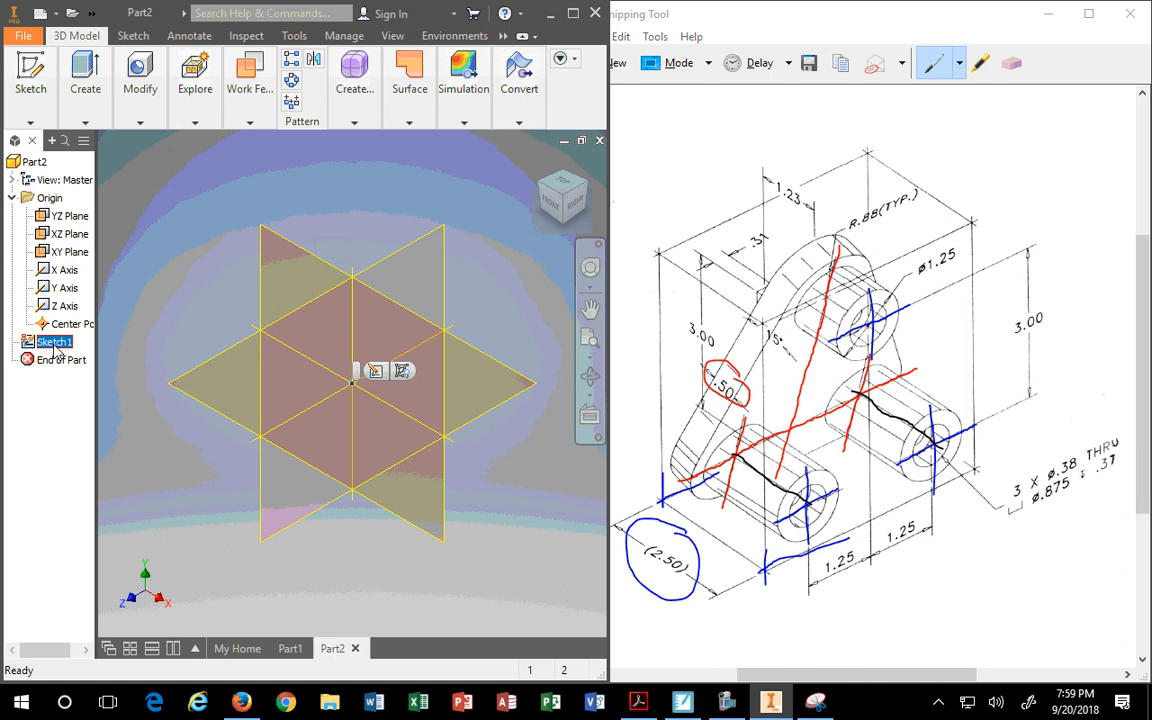
{"action": "right_click", "coordinate": [53, 342]}
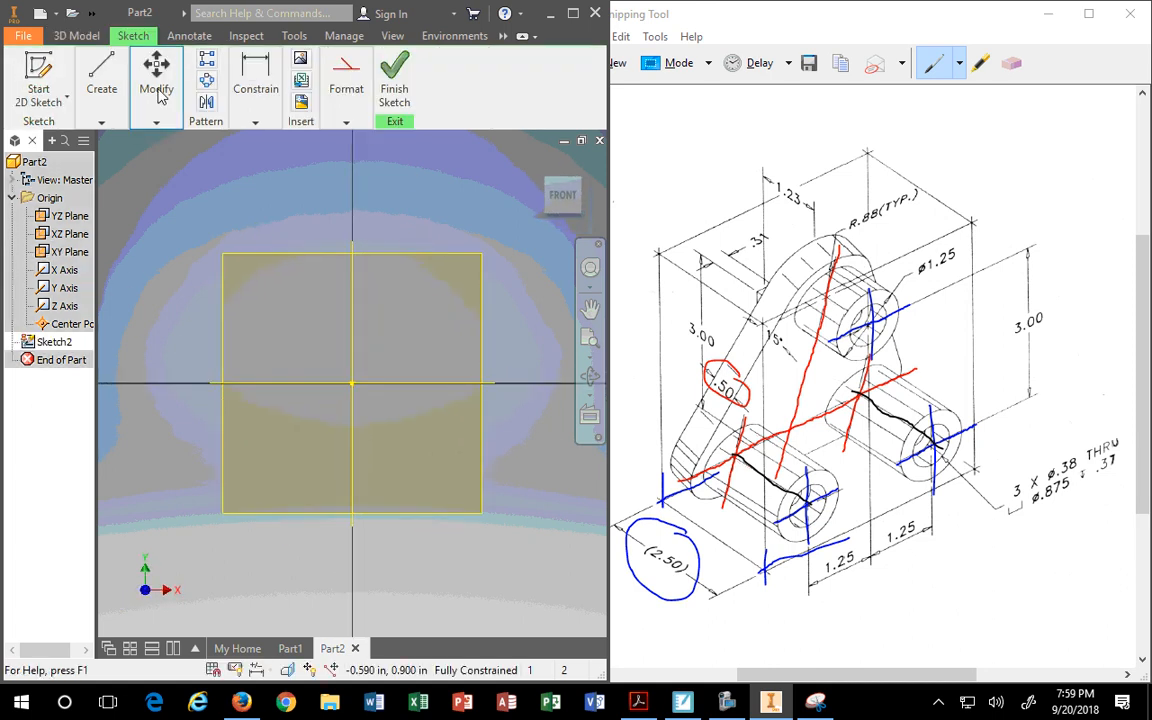
Draw a triangle and dimension it with a 15.00° angle and 3 in height
{"action": "left_click", "coordinate": [101, 88]}
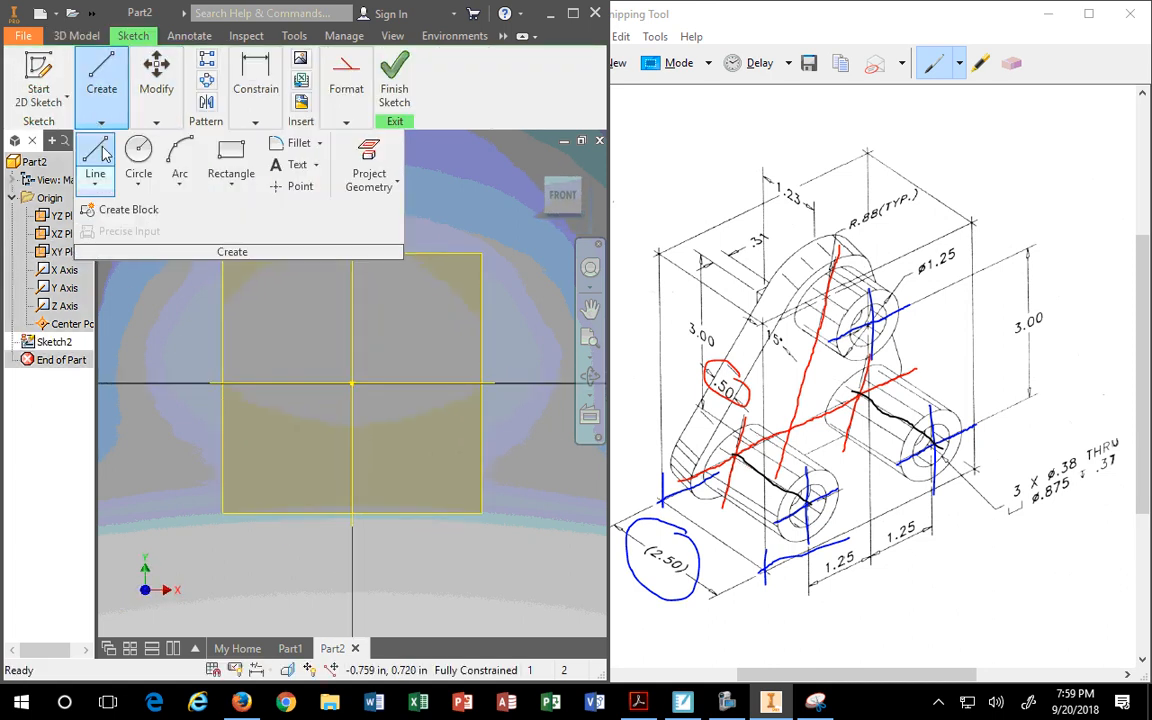
{"action": "left_click", "coordinate": [95, 160]}
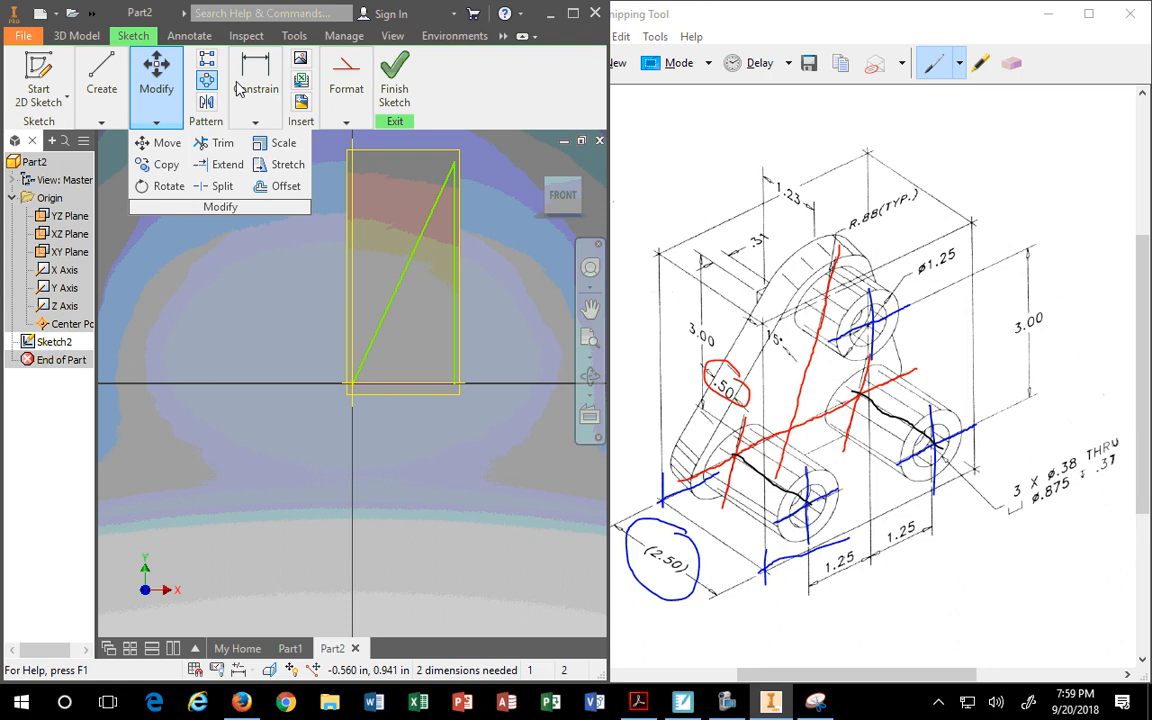
{"action": "left_click", "coordinate": [256, 88]}
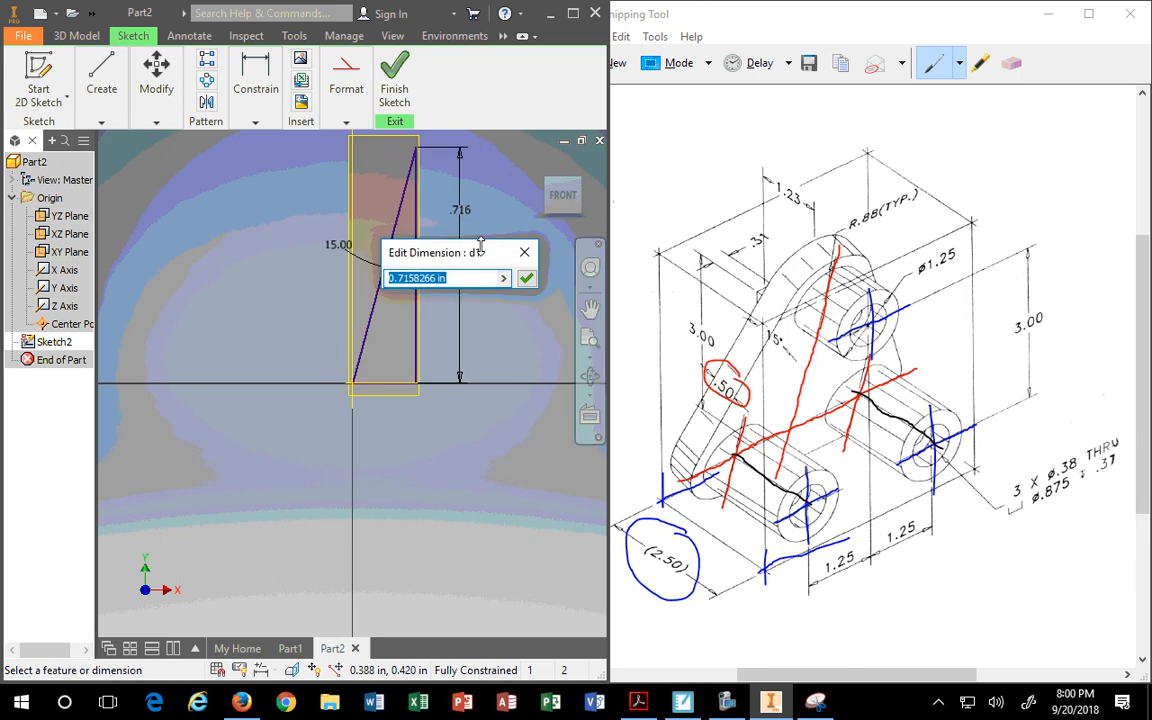
{"action": "type", "text": "3"}
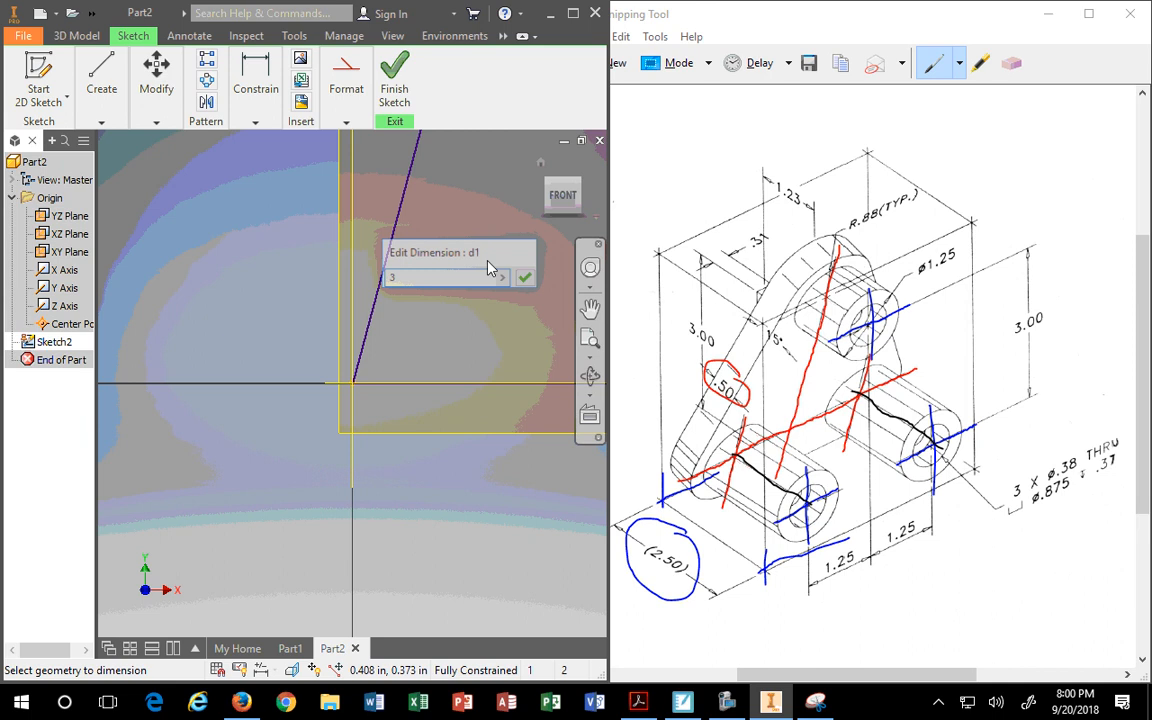
{"action": "left_click", "coordinate": [525, 277]}
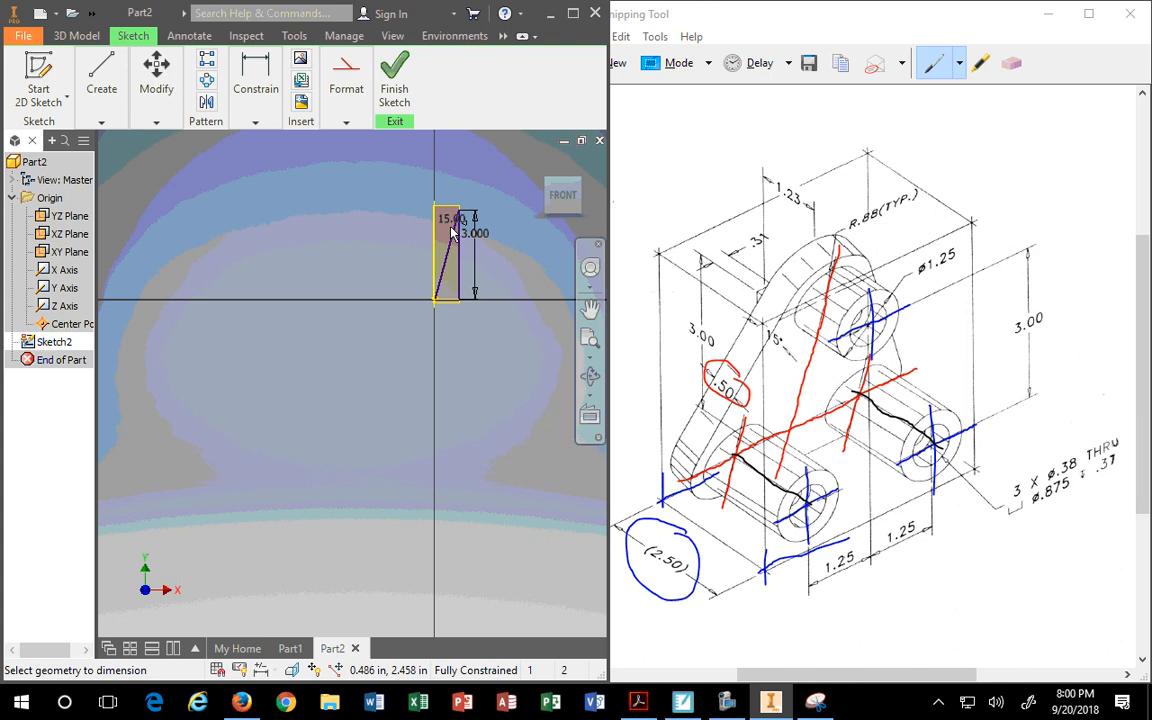
{"action": "left_click_drag", "start_coordinate": [455, 218], "coordinate": [430, 252]}
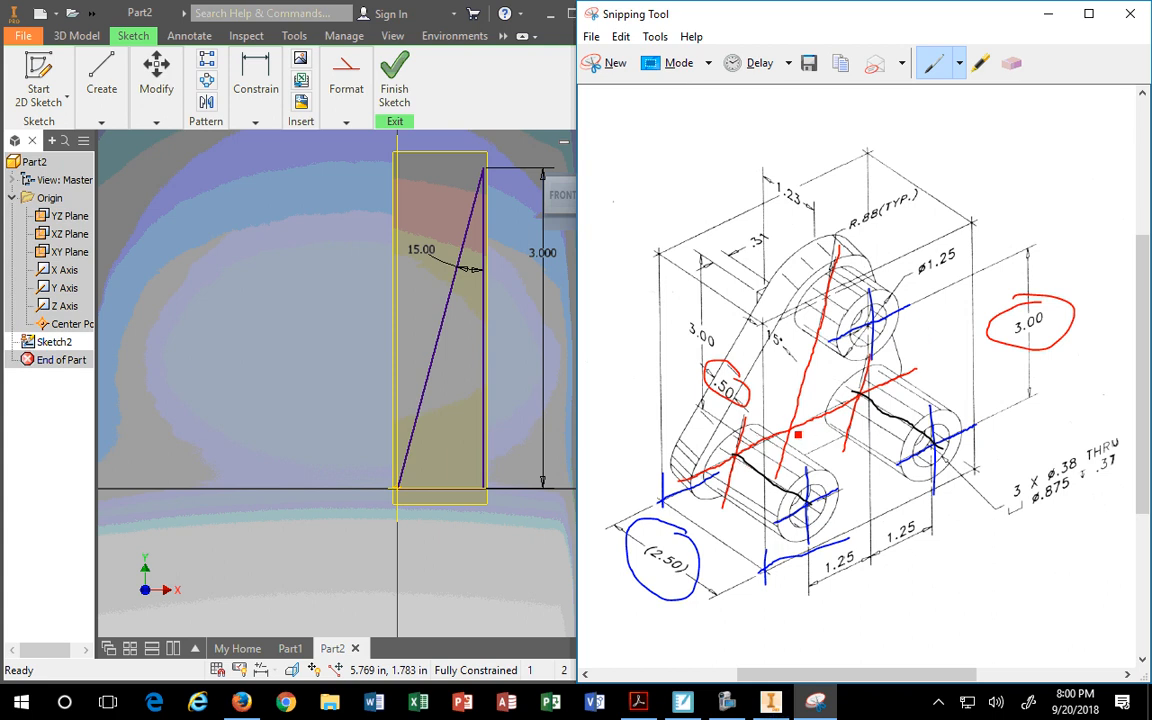
{"action": "mouse_move", "coordinate": [840, 312]}
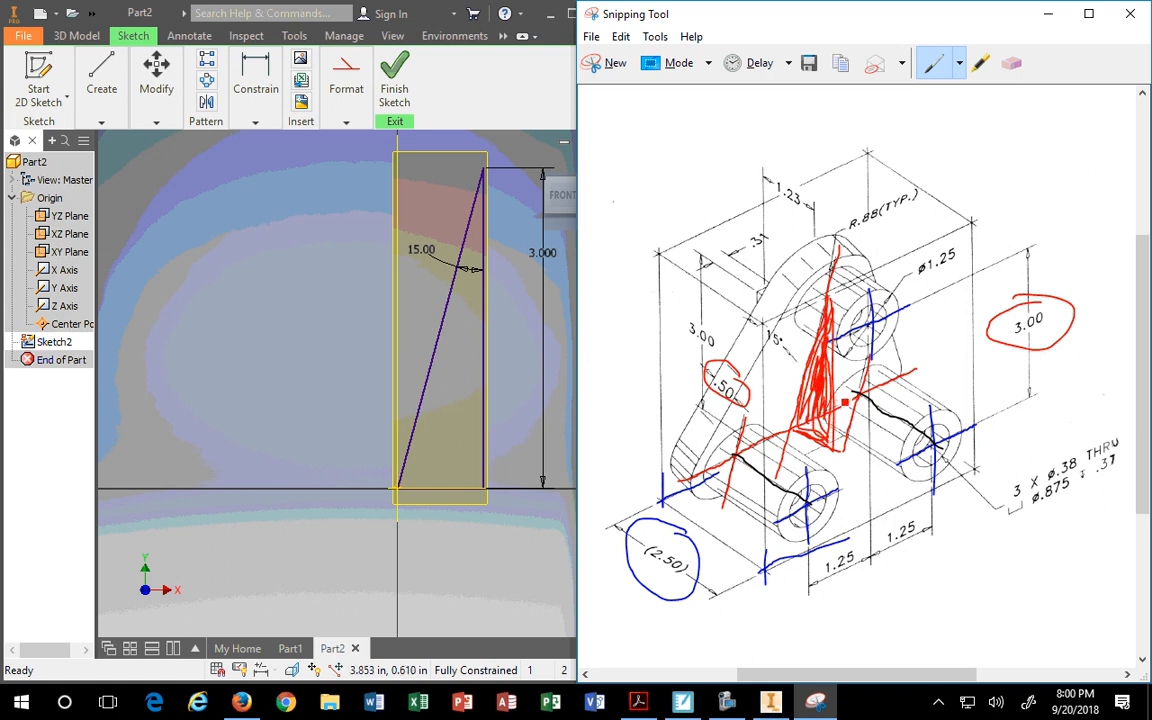
{"action": "mouse_move", "coordinate": [506, 324]}
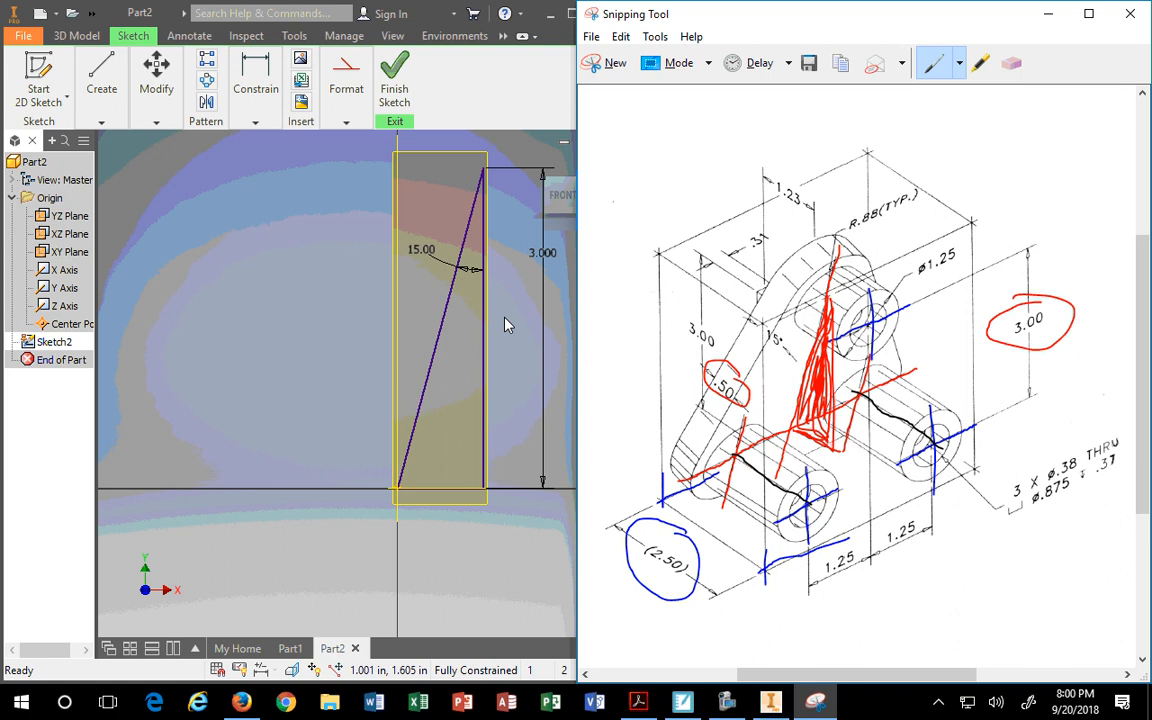
{"action": "mouse_move", "coordinate": [885, 43]}
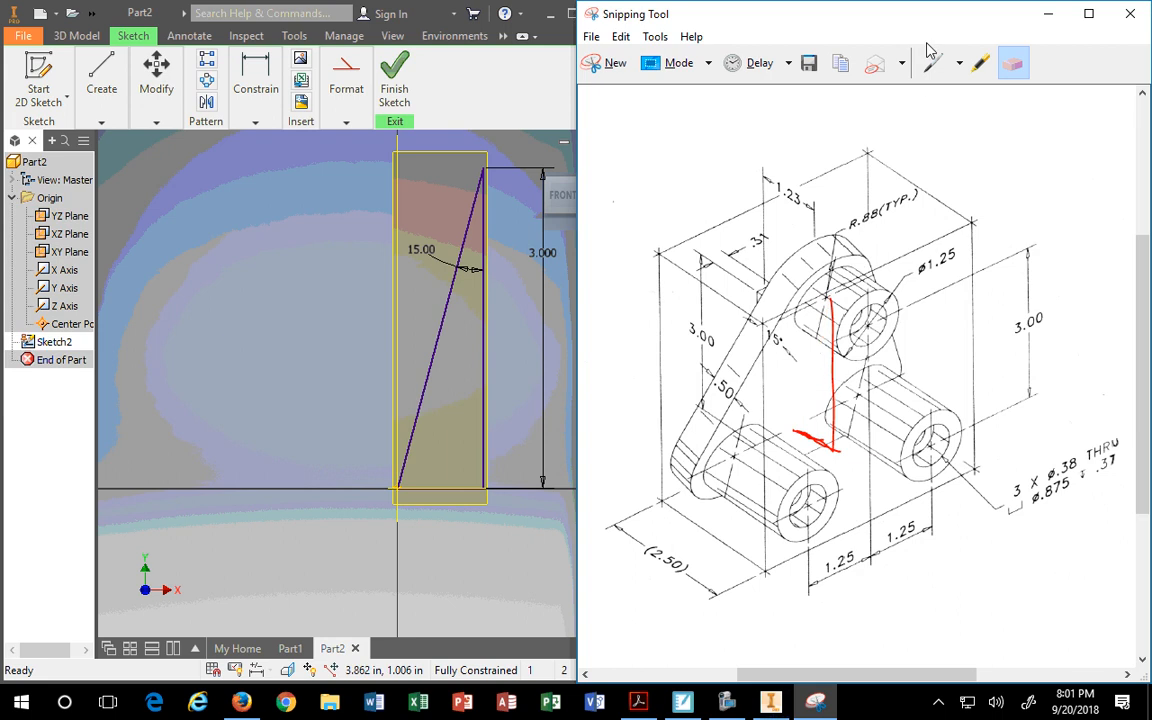
Pick the red pen to outline the rib triangle on the drawing
{"action": "left_click", "coordinate": [933, 62]}
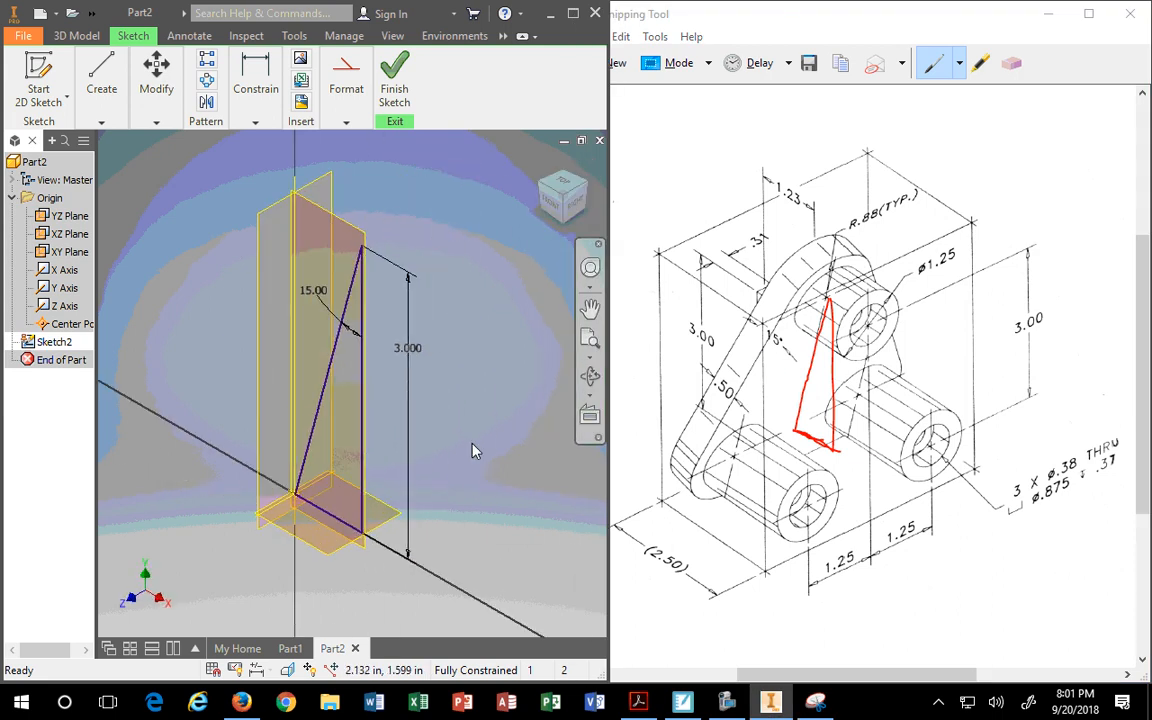
{"action": "mouse_move", "coordinate": [473, 438]}
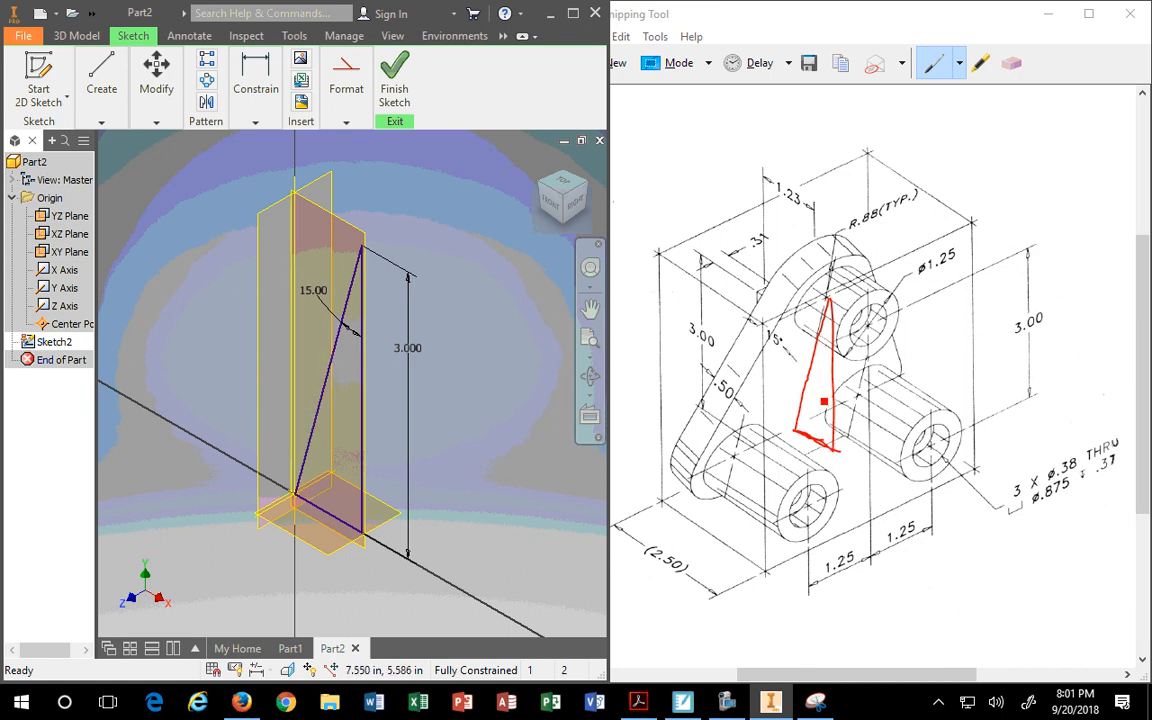
{"action": "mouse_move", "coordinate": [828, 405]}
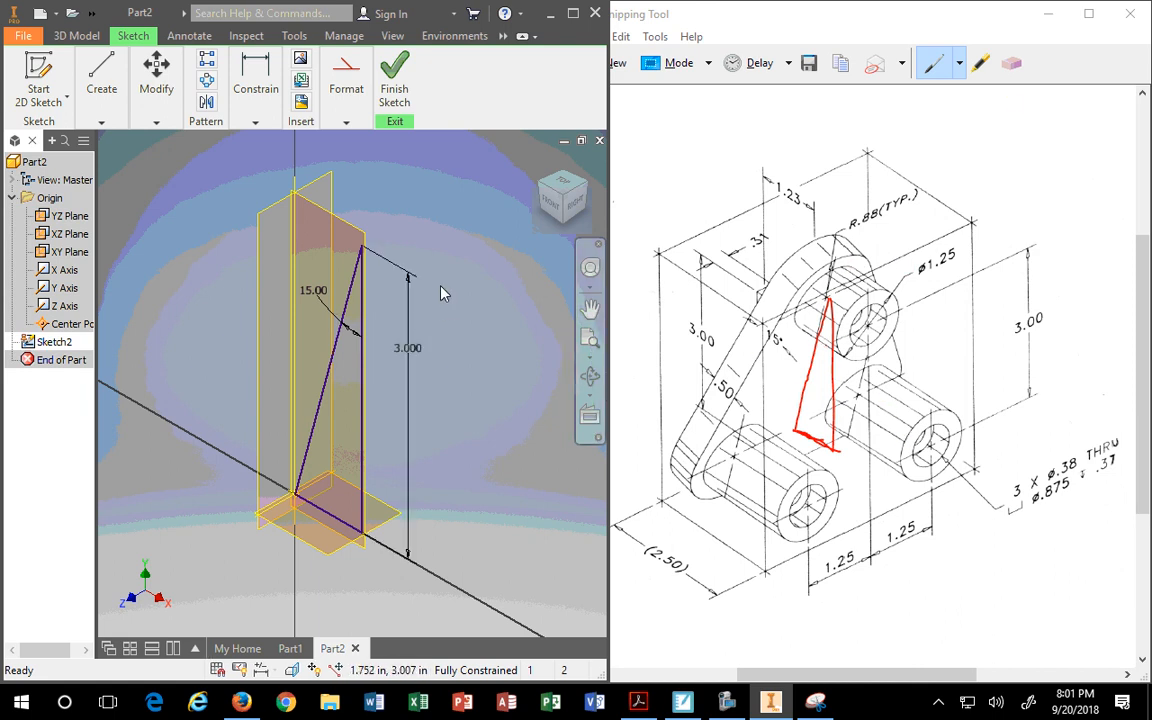
{"action": "mouse_move", "coordinate": [350, 349]}
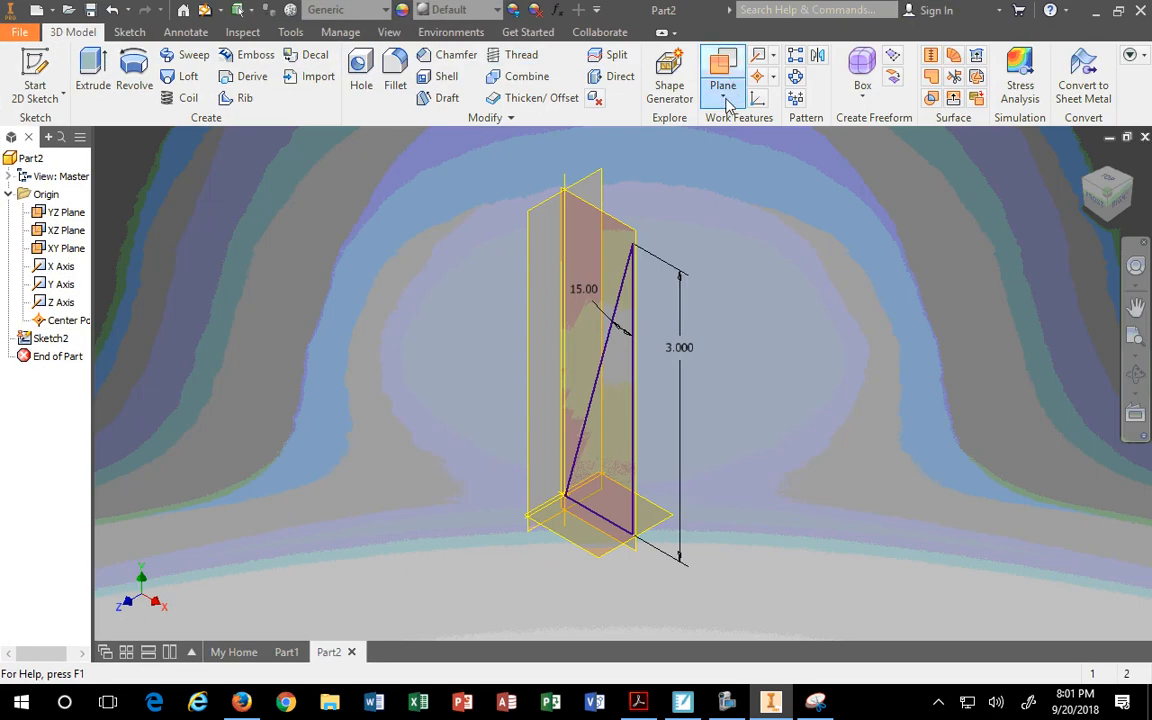
{"action": "left_click", "coordinate": [722, 84]}
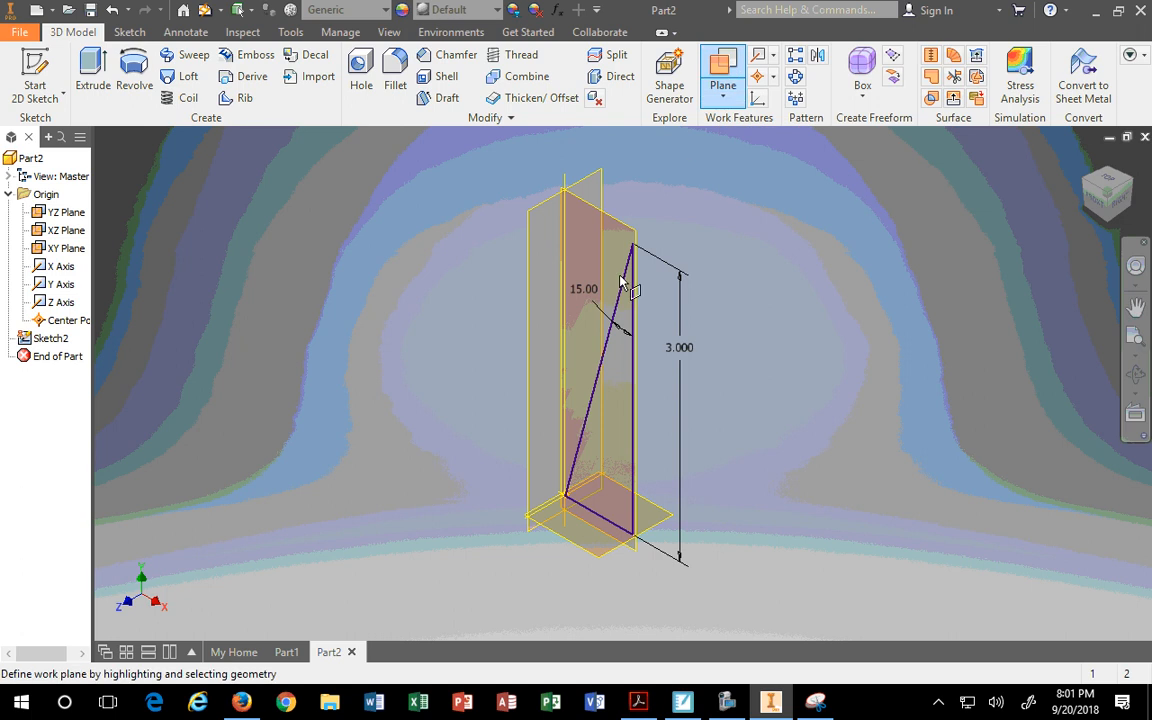
{"action": "mouse_move", "coordinate": [722, 65]}
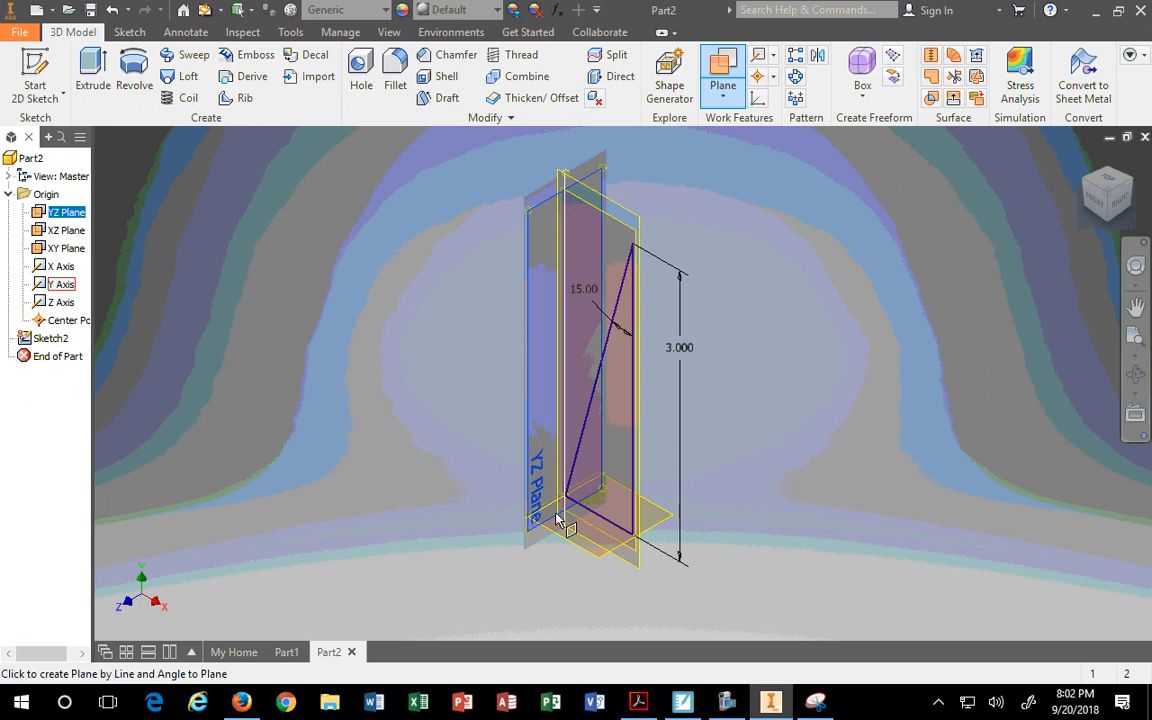
{"action": "left_click", "coordinate": [62, 301]}
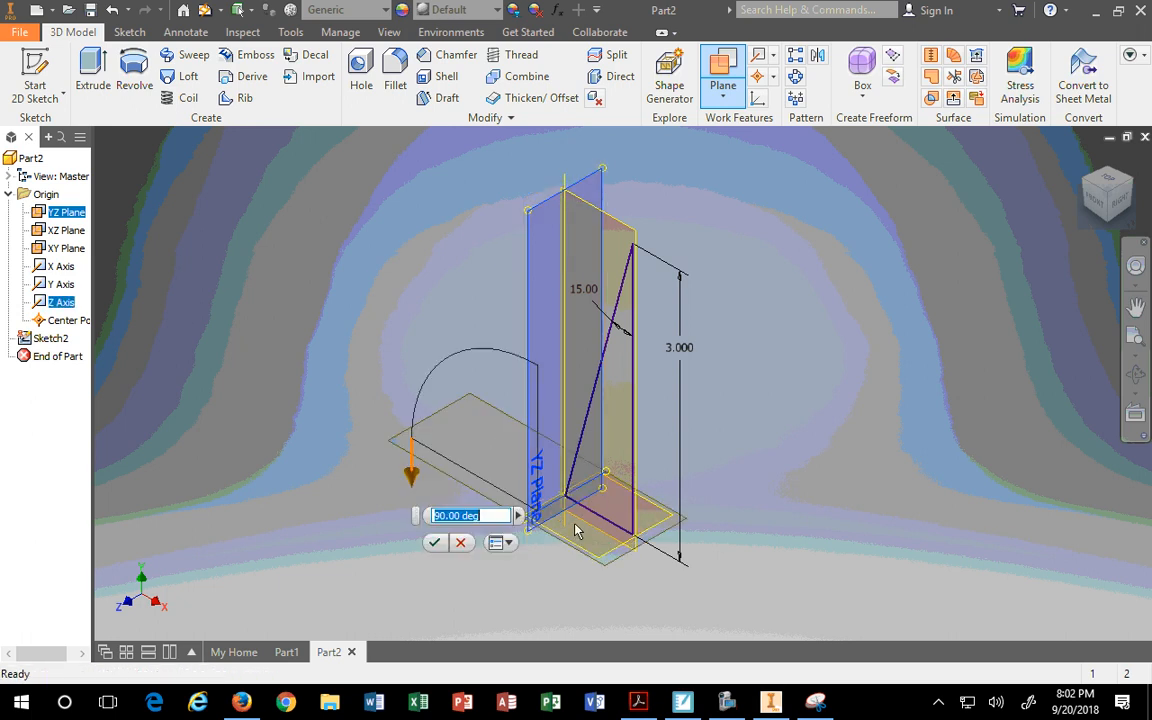
{"action": "mouse_move", "coordinate": [697, 404]}
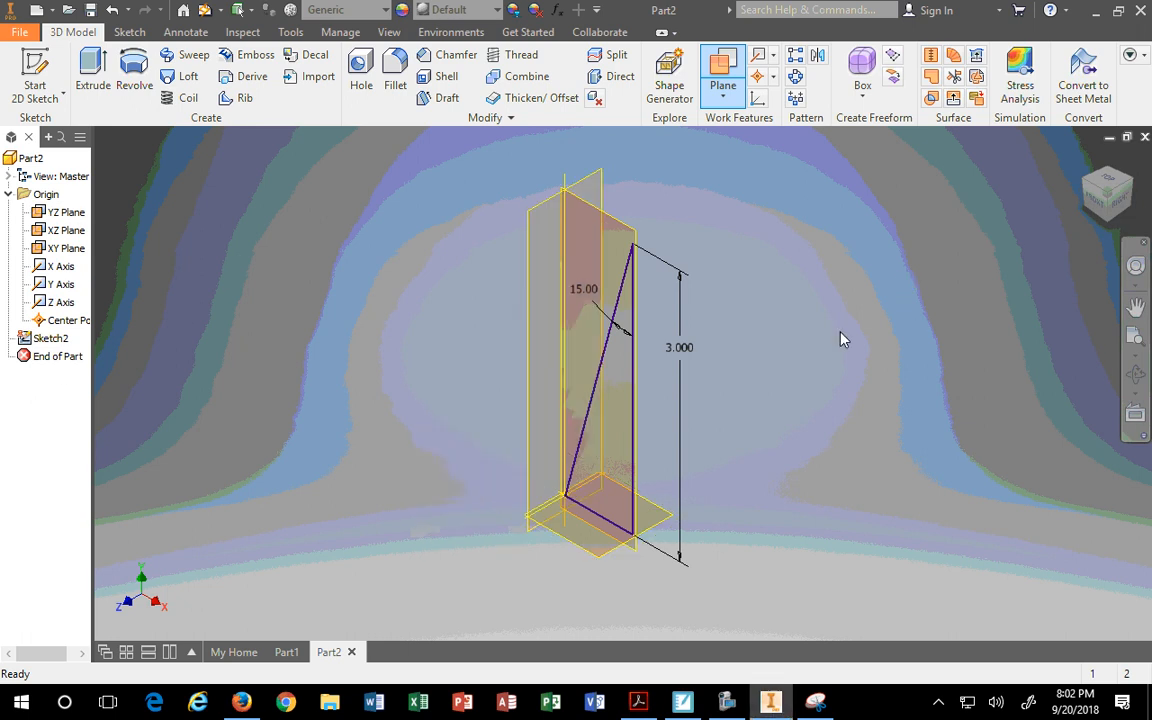
{"action": "right_click", "coordinate": [48, 338]}
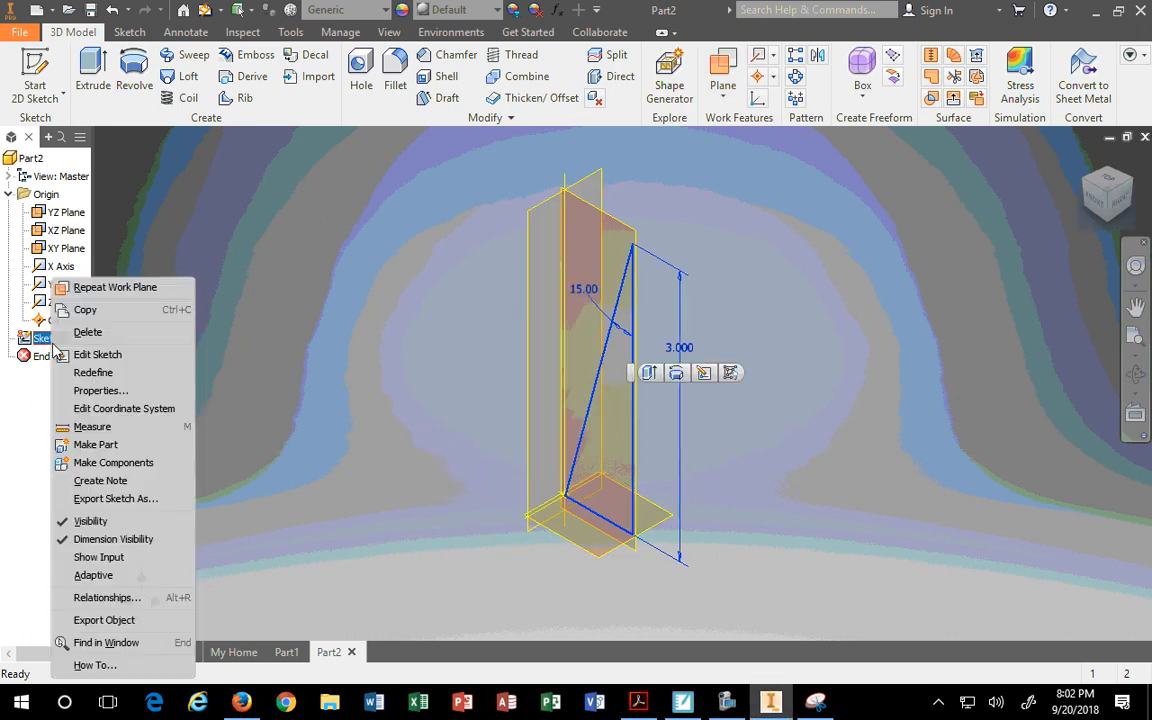
Reopen and finish Sketch2, cancel the pending plane command, and deselect the slanted line
{"action": "left_click", "coordinate": [97, 354]}
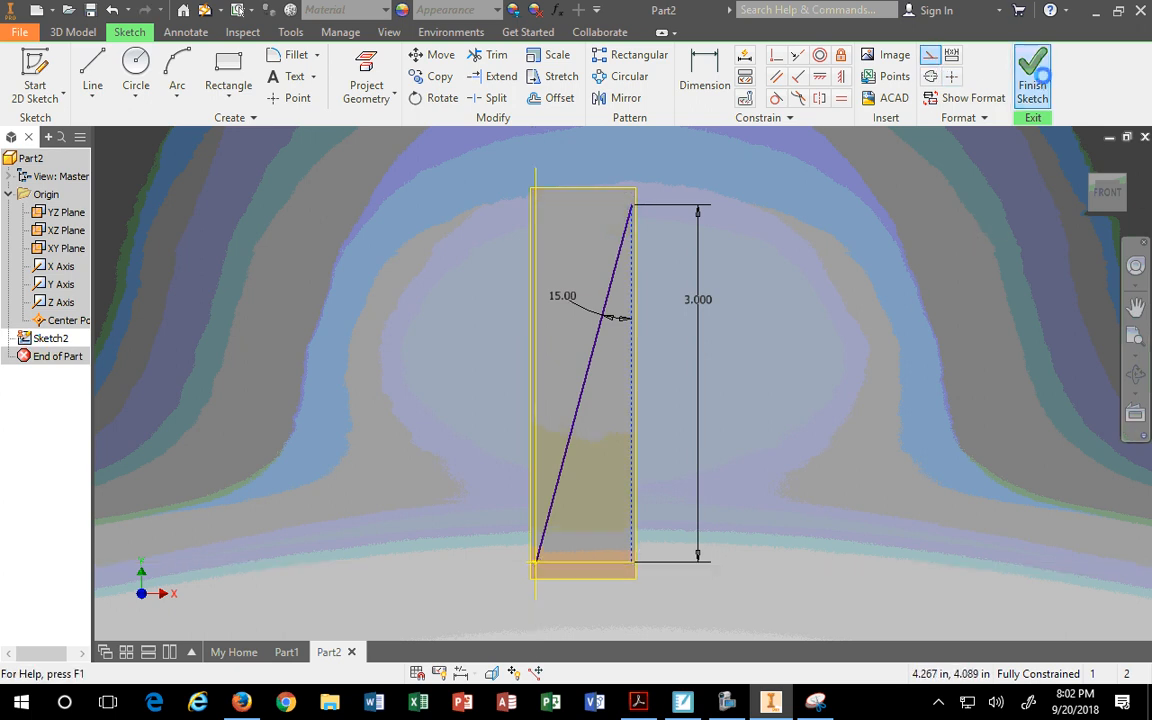
{"action": "left_click", "coordinate": [1032, 75]}
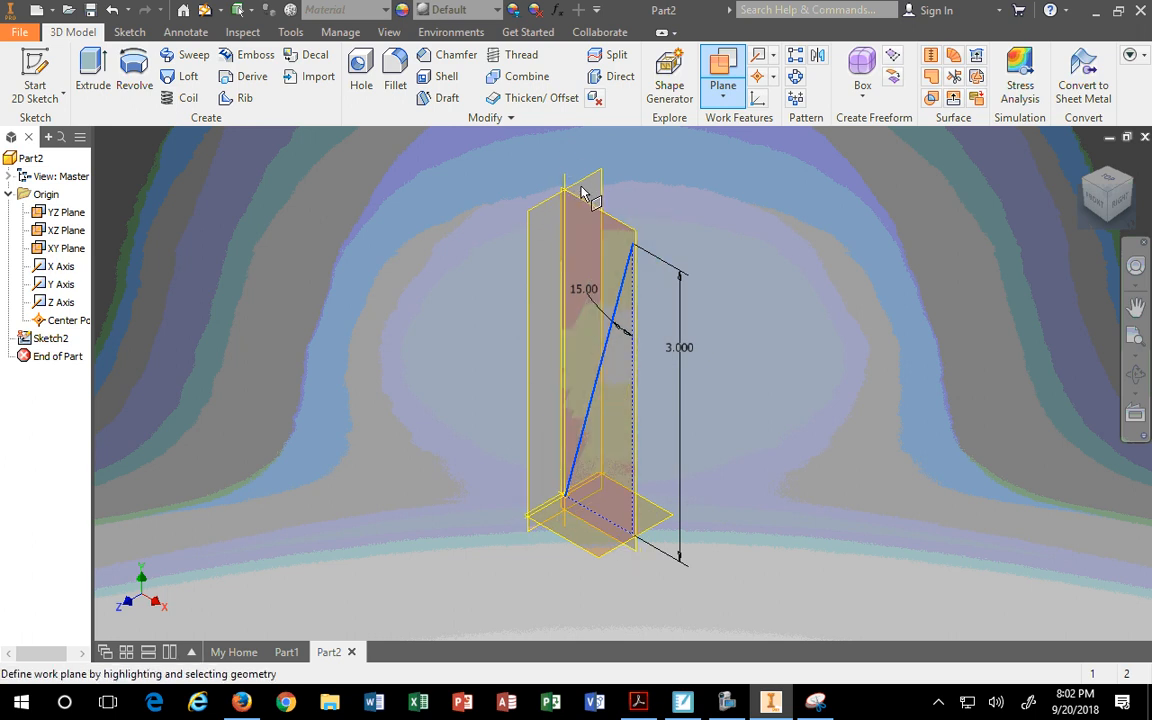
{"action": "left_click", "coordinate": [66, 247]}
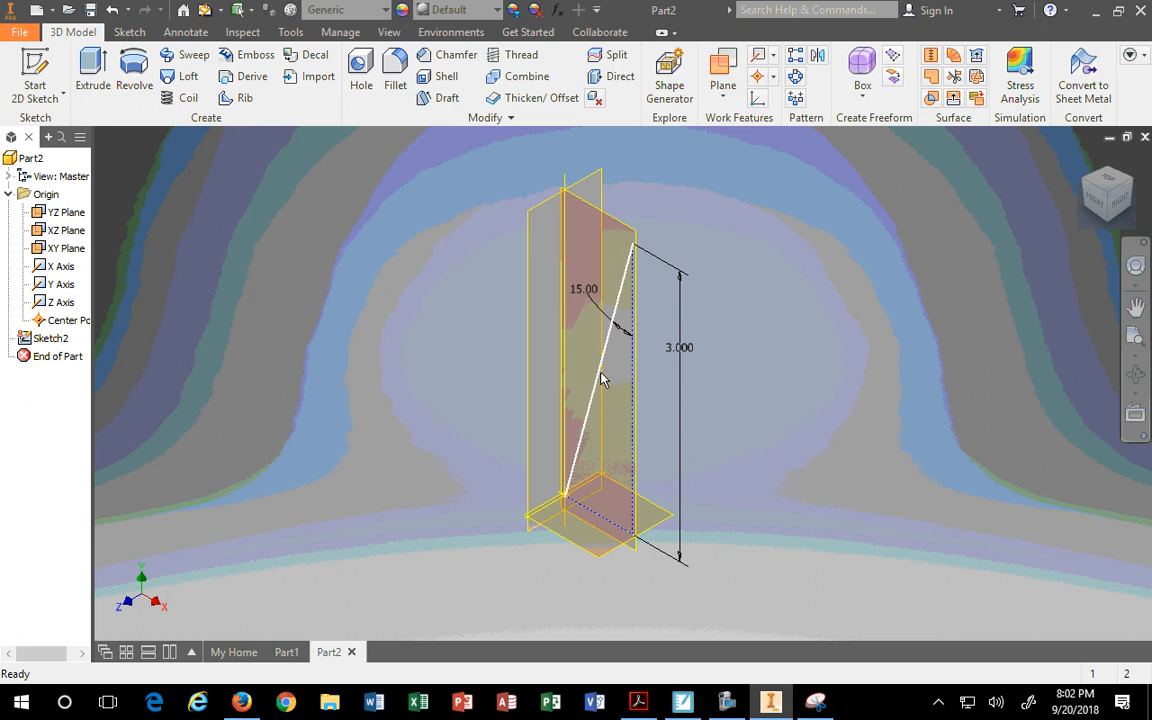
{"action": "left_click", "coordinate": [603, 378]}
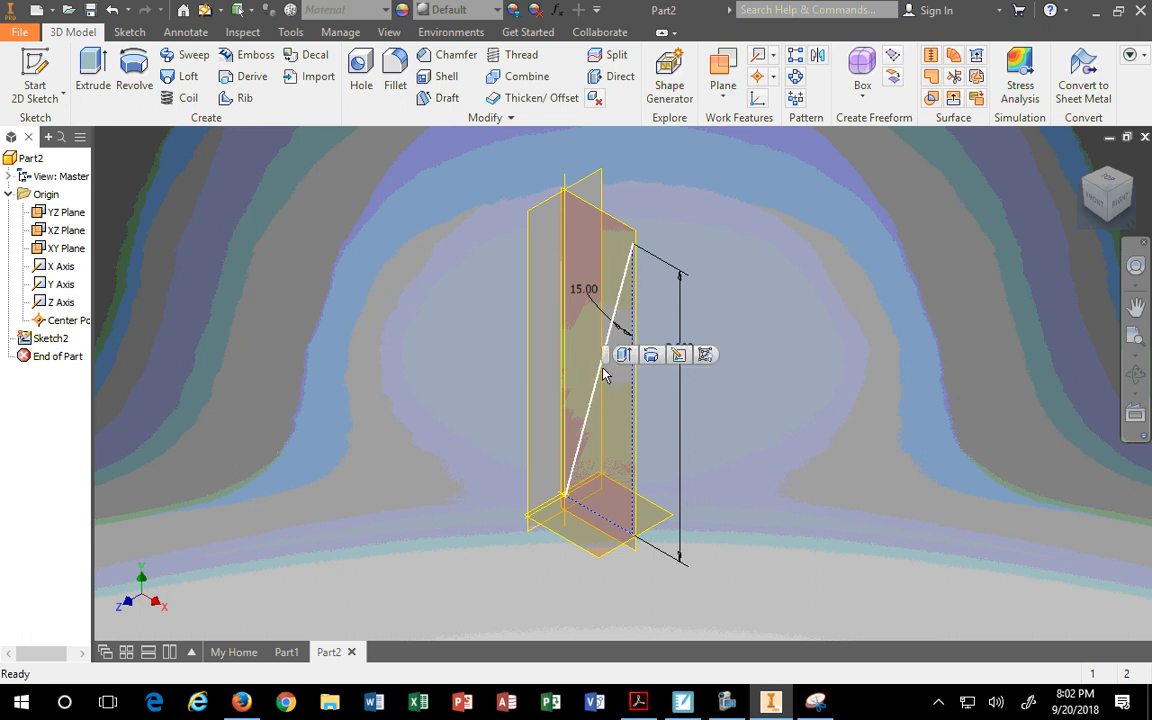
{"action": "left_click", "coordinate": [625, 354]}
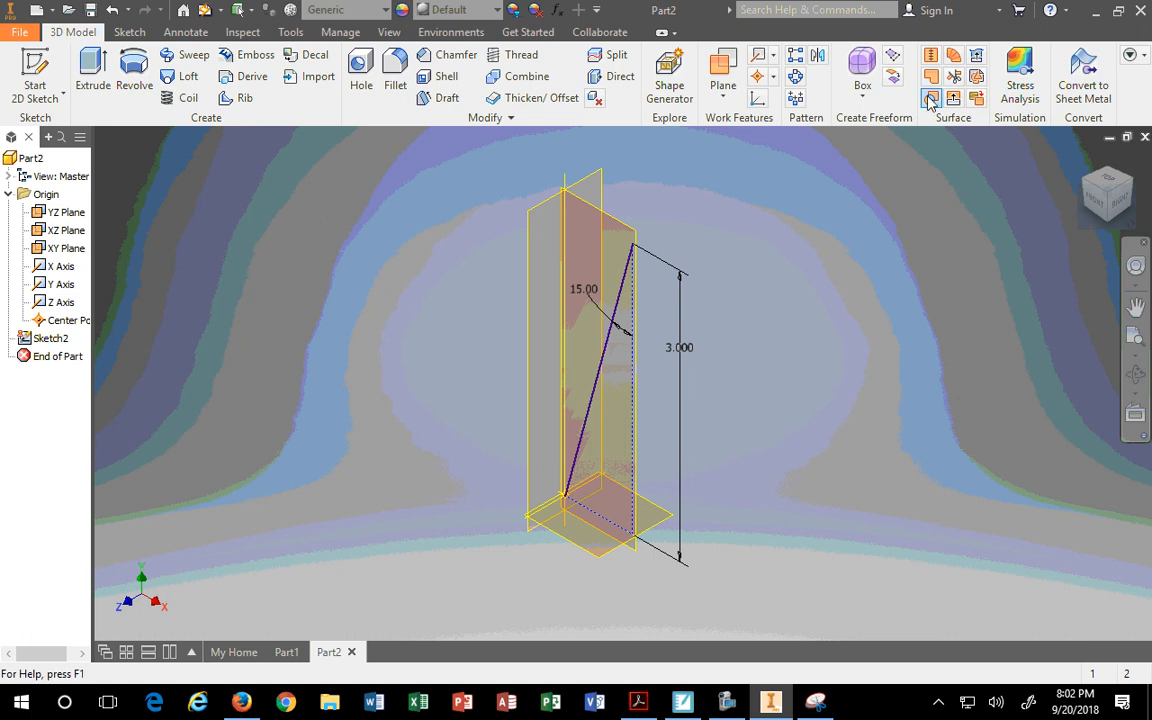
Create Work Plane1 through the slanted 15° sketch line and a reference plane
{"action": "left_click", "coordinate": [722, 70]}
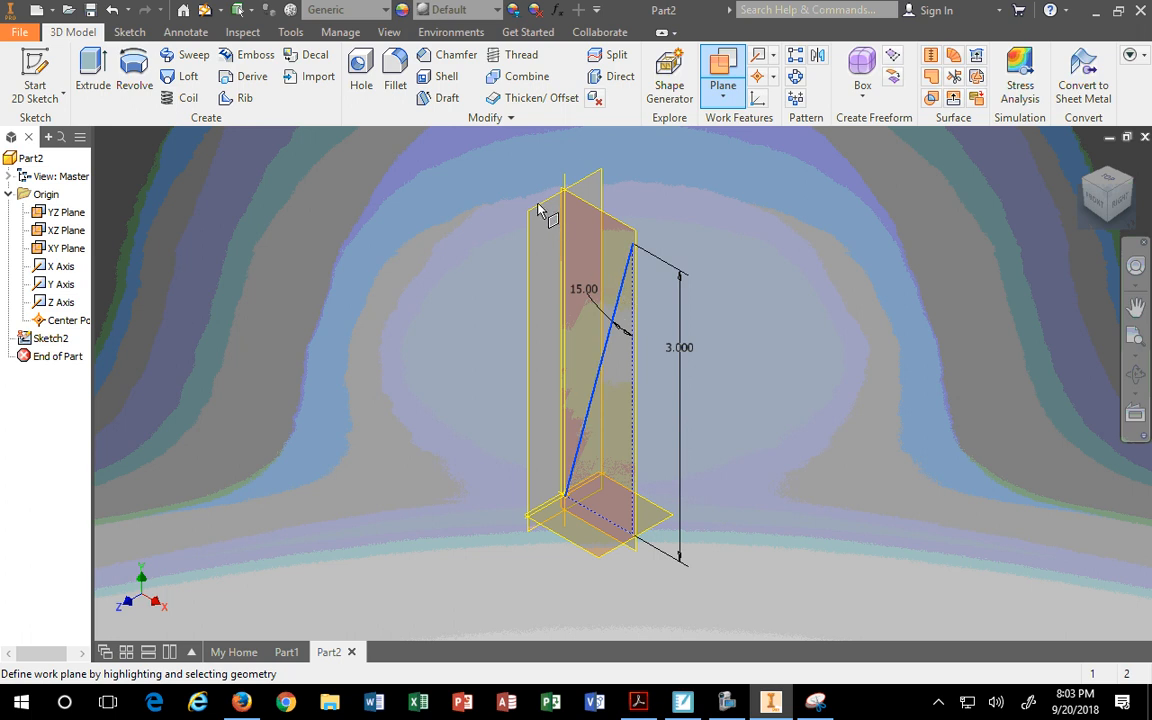
{"action": "mouse_move", "coordinate": [600, 190]}
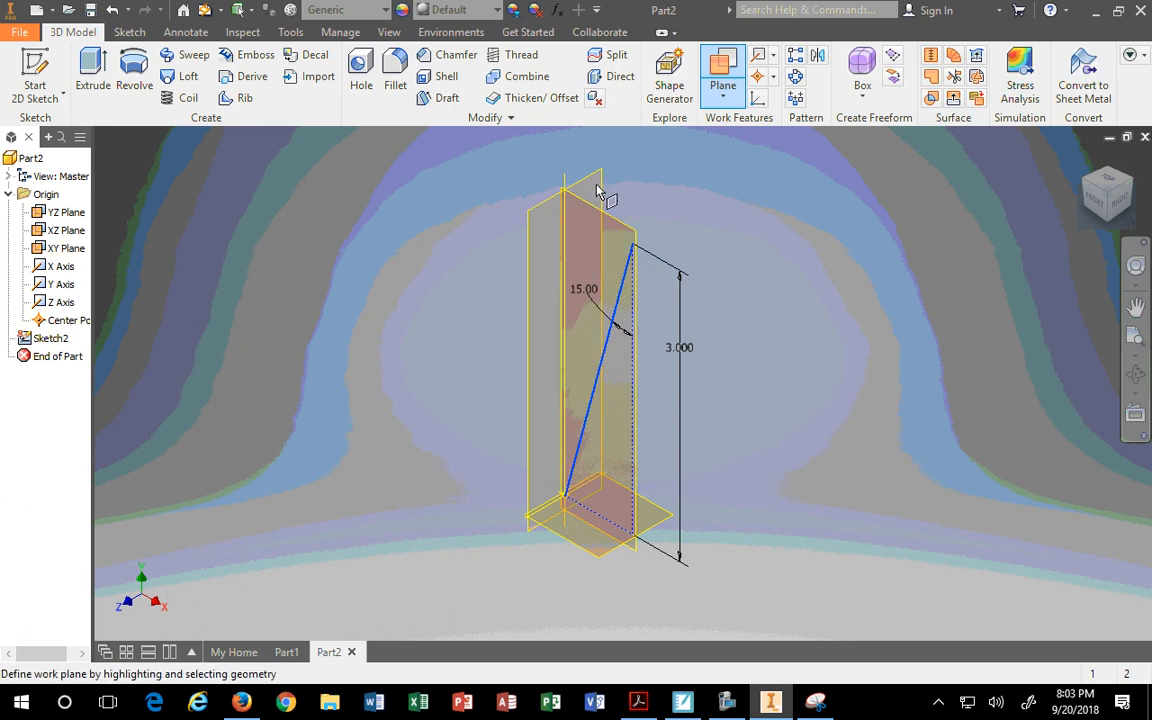
{"action": "mouse_move", "coordinate": [540, 385]}
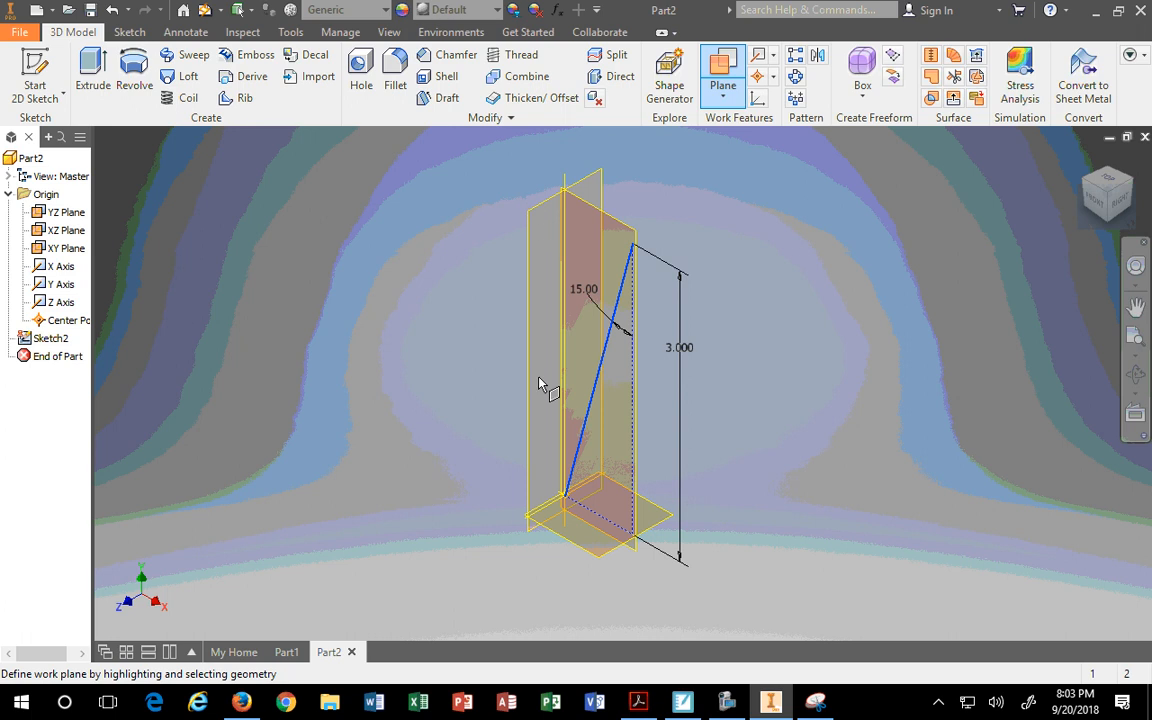
{"action": "mouse_move", "coordinate": [542, 548]}
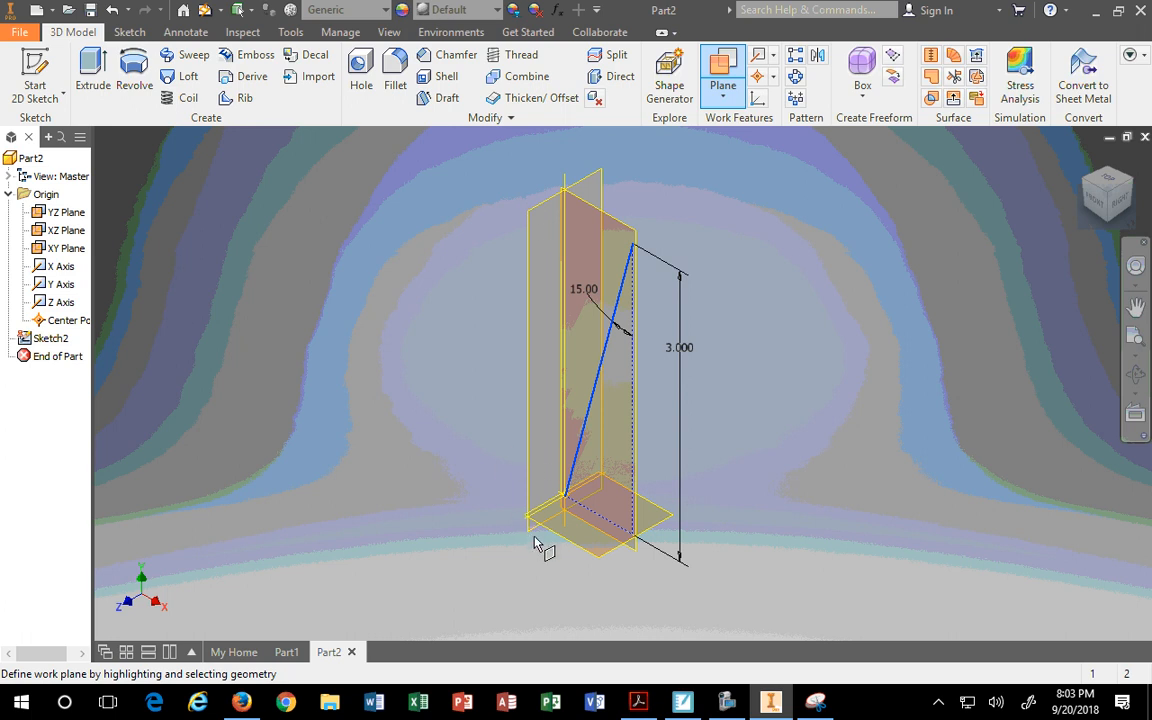
{"action": "mouse_move", "coordinate": [93, 355]}
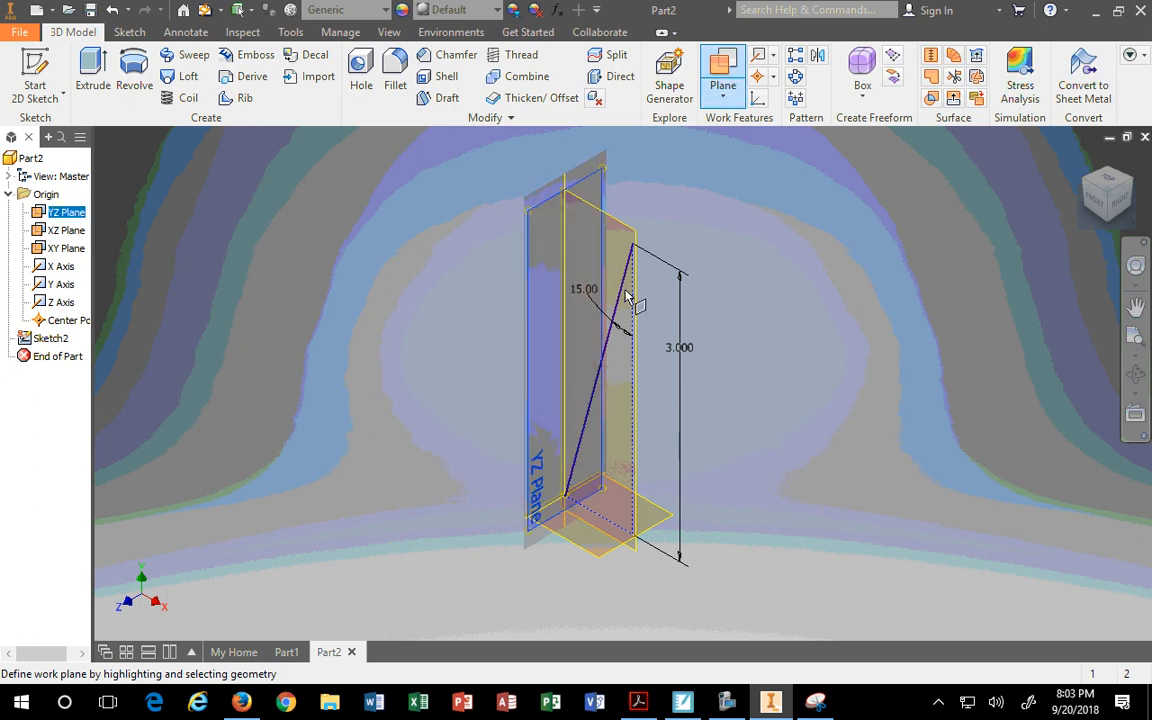
{"action": "mouse_move", "coordinate": [615, 327]}
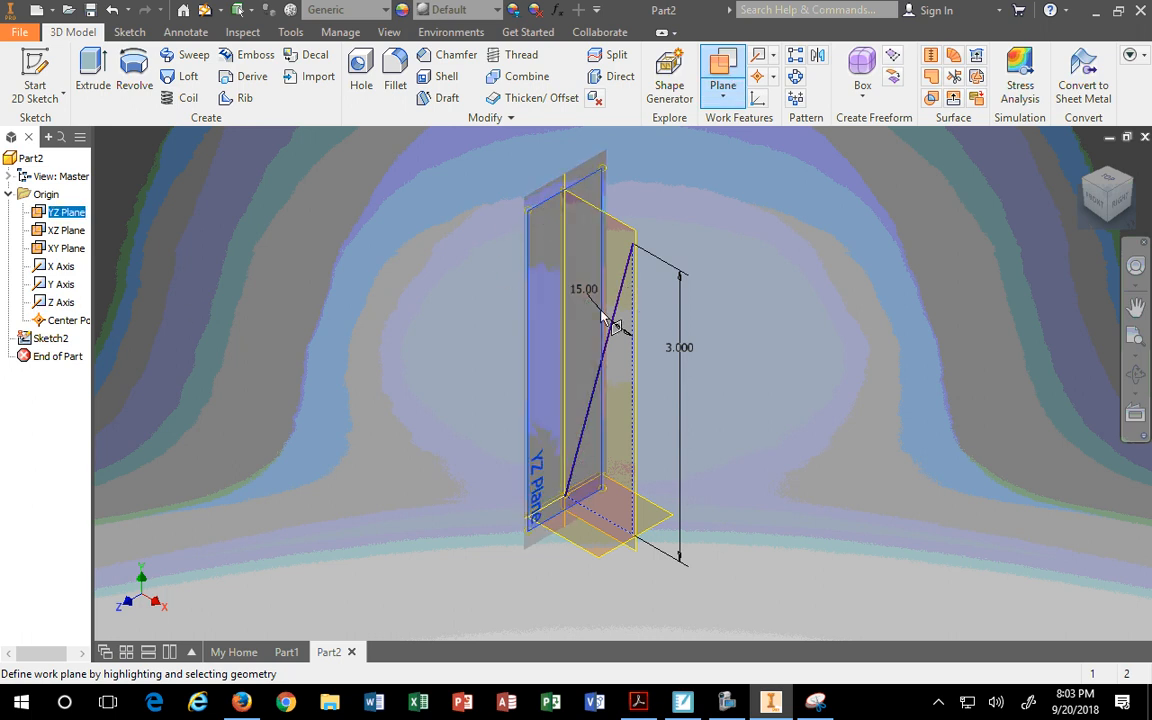
{"action": "left_click", "coordinate": [722, 65]}
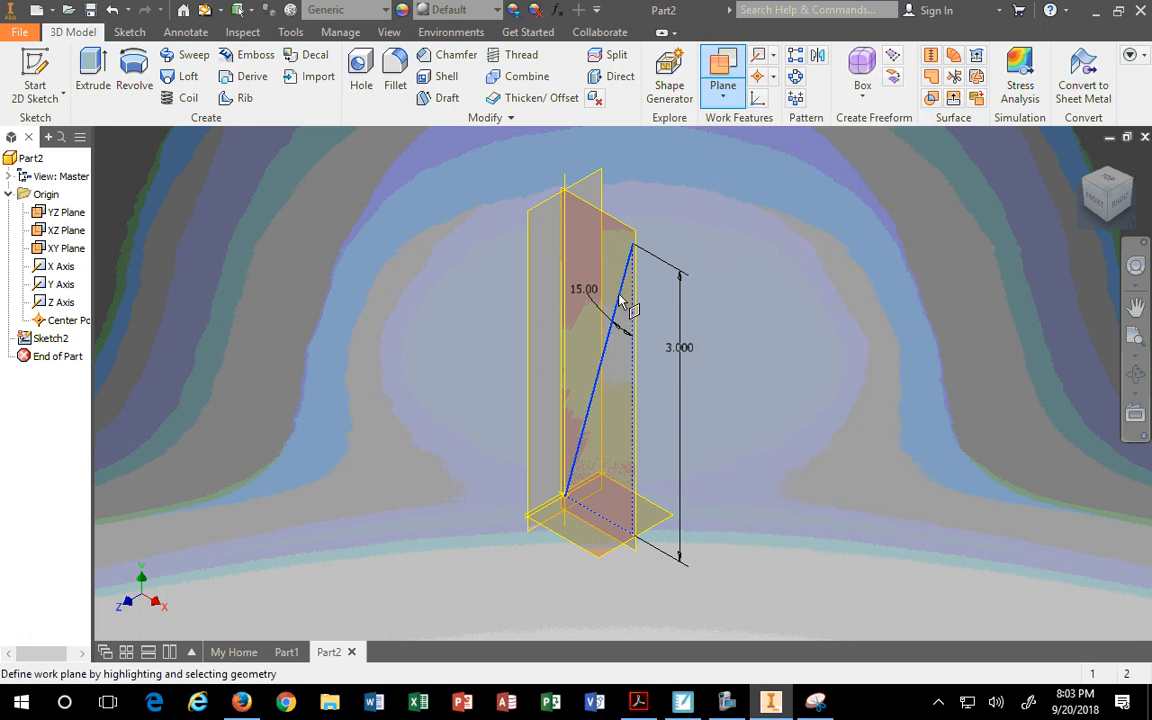
{"action": "left_click", "coordinate": [65, 247]}
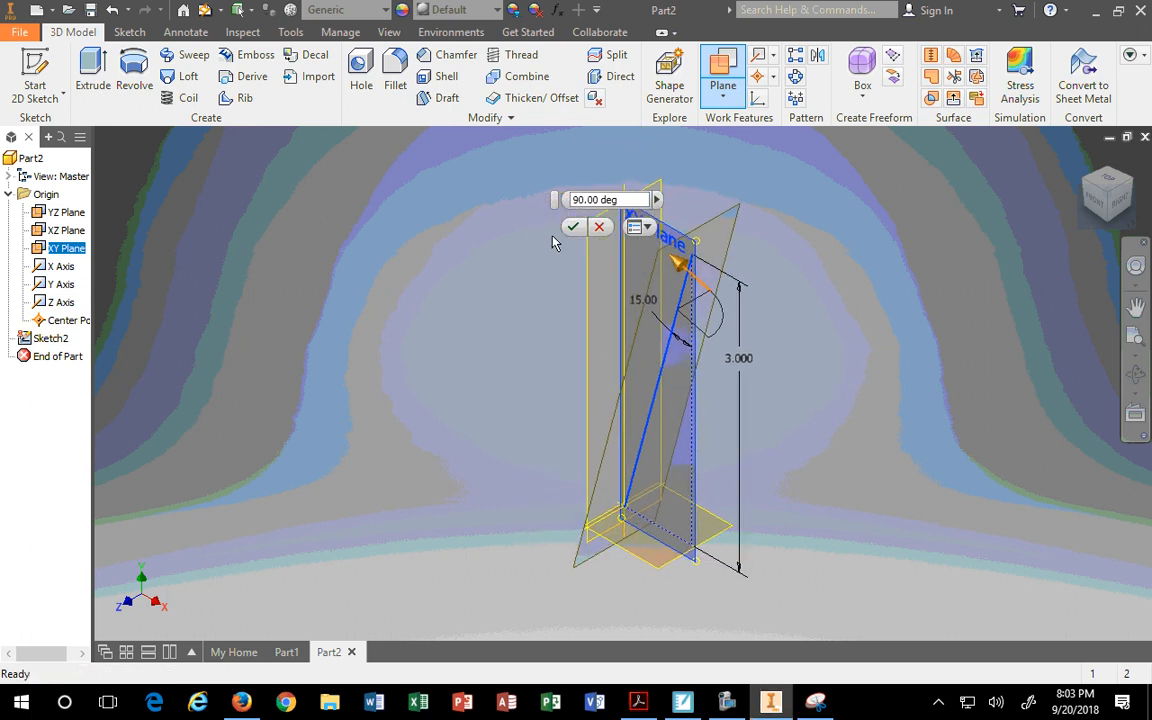
{"action": "left_click", "coordinate": [572, 226]}
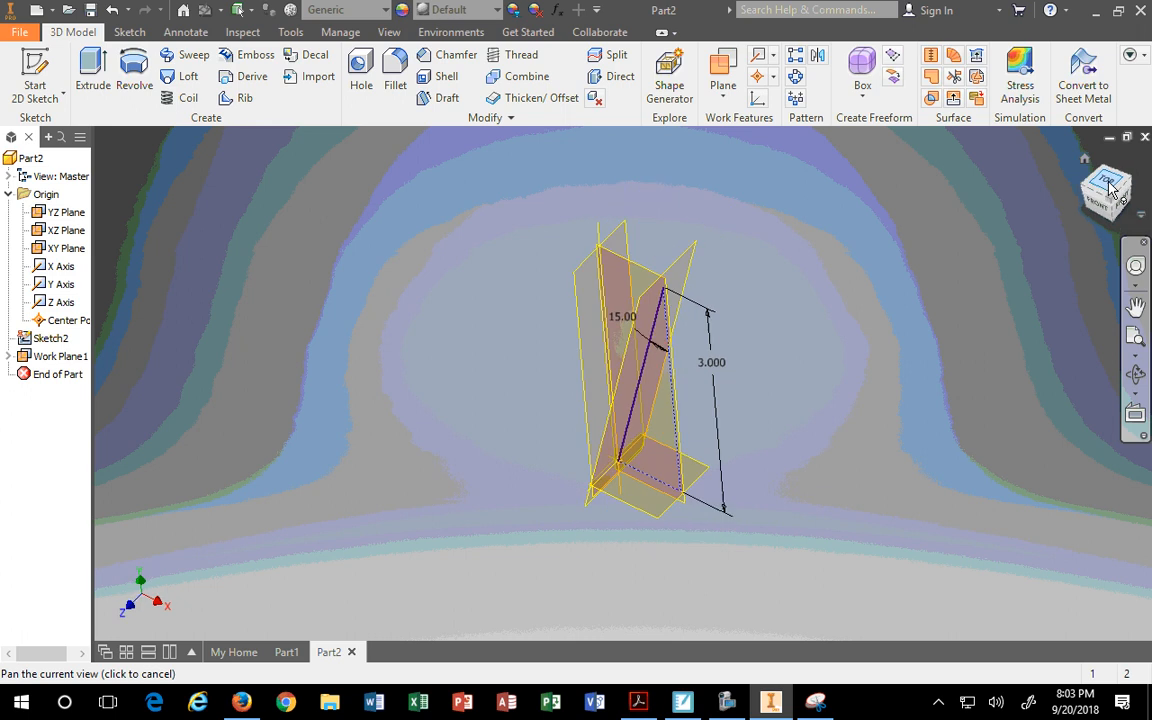
{"action": "left_click", "coordinate": [1106, 192]}
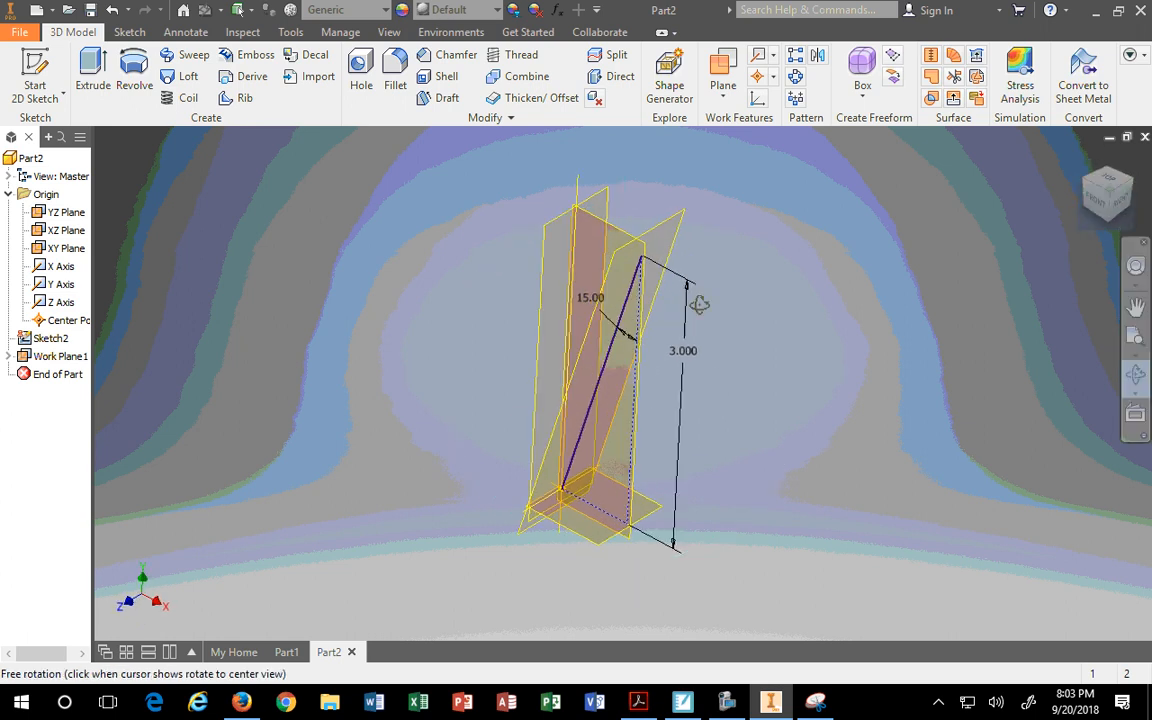
{"action": "left_click_drag", "start_coordinate": [700, 305], "coordinate": [898, 287]}
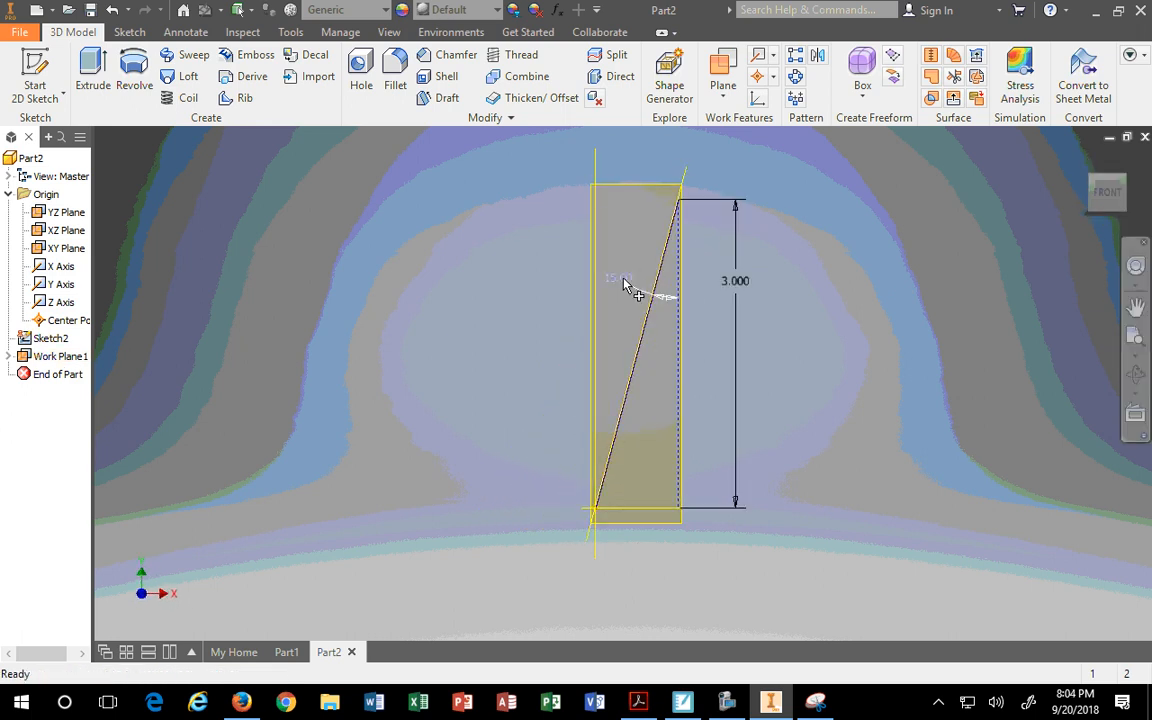
Change the 15.00° angle dimension to 30°
{"action": "double_click", "coordinate": [615, 278]}
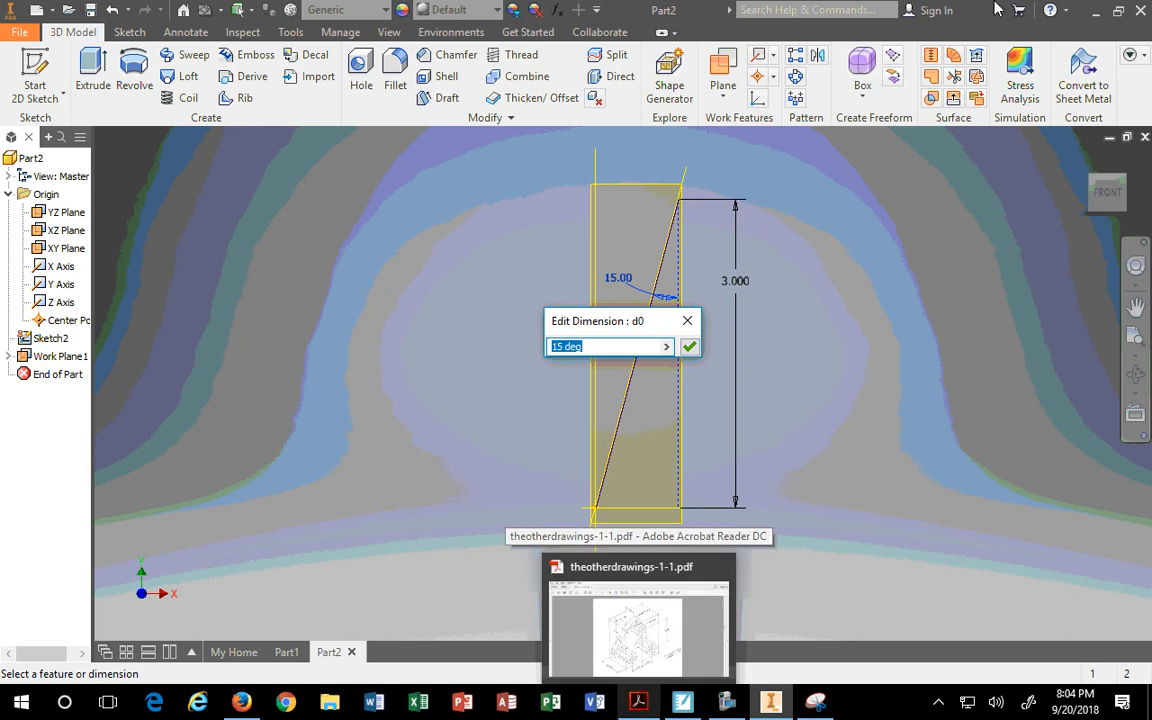
{"action": "type", "text": "30"}
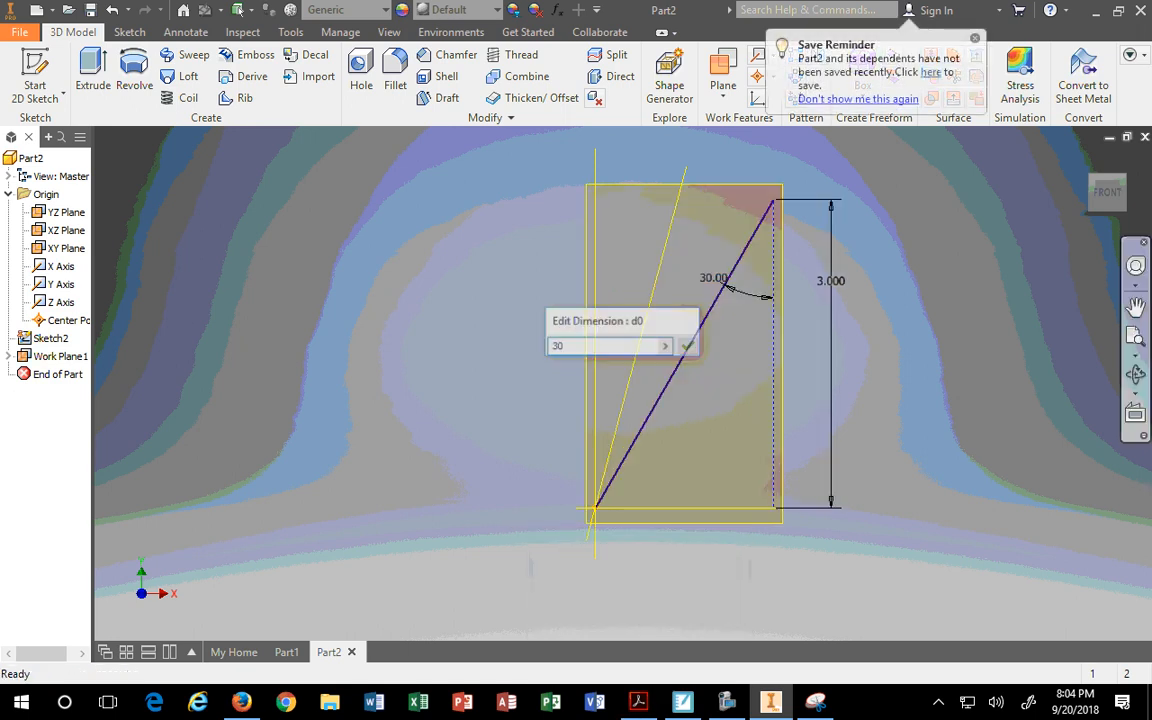
{"action": "left_click", "coordinate": [687, 345]}
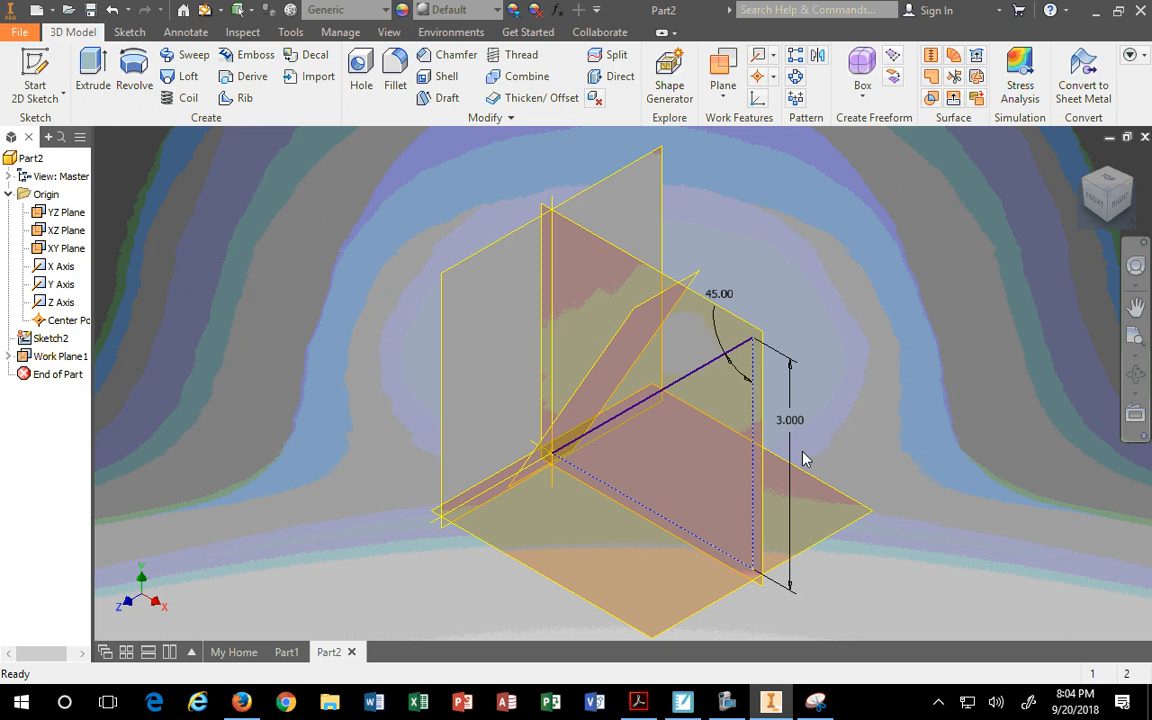
{"action": "mouse_move", "coordinate": [160, 162]}
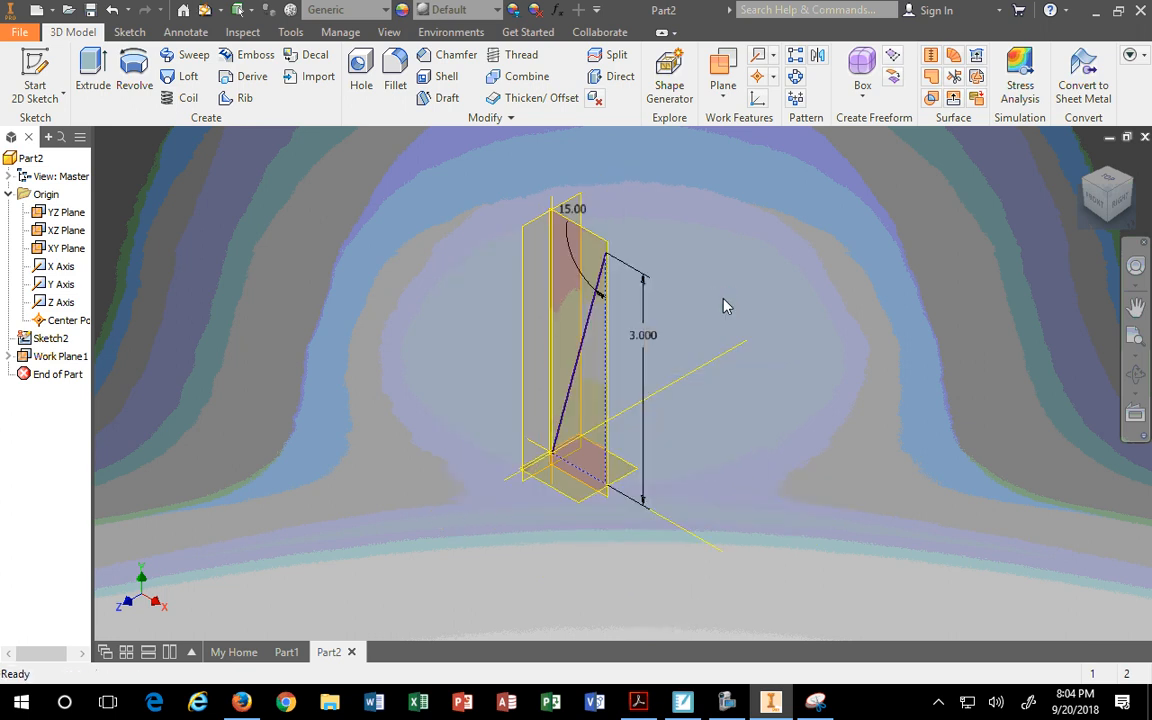
{"action": "mouse_move", "coordinate": [840, 388]}
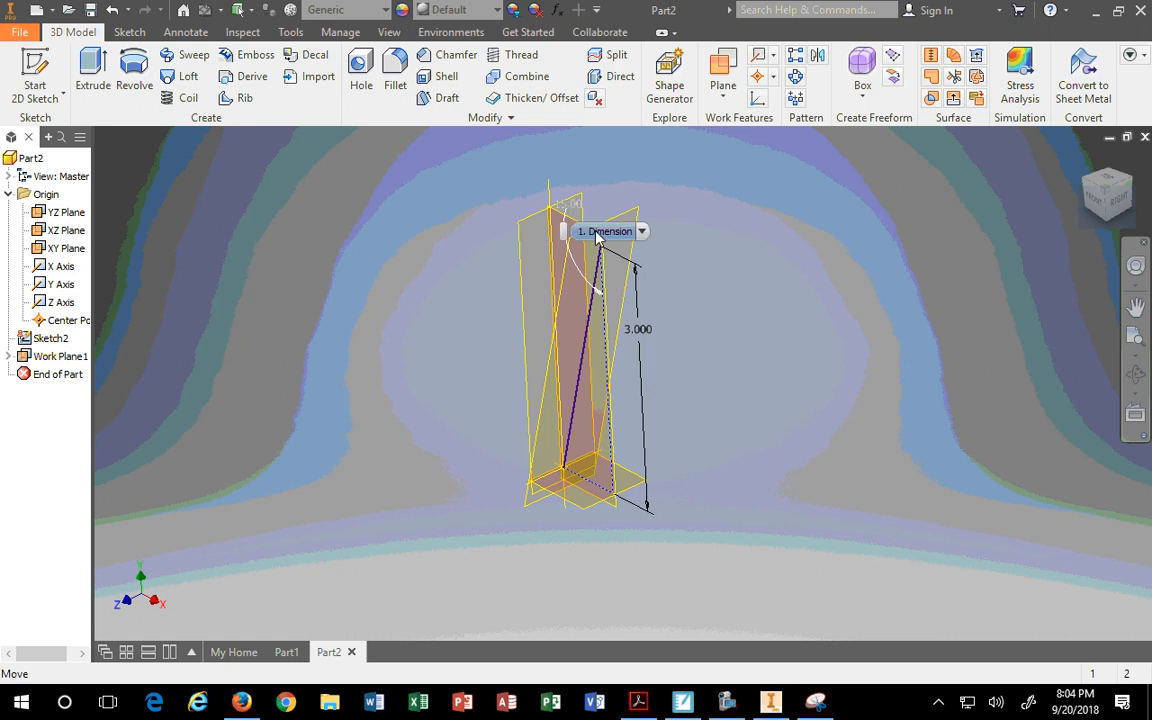
{"action": "mouse_move", "coordinate": [605, 231]}
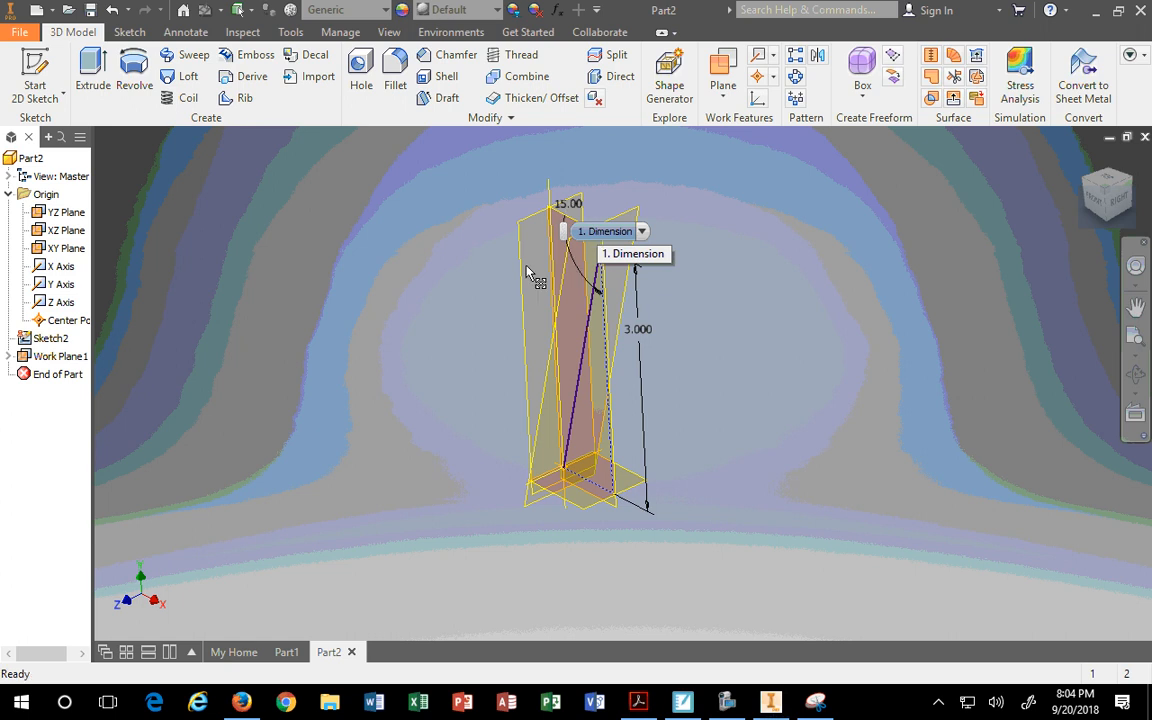
Open Sketch2 for editing from its browser context menu
{"action": "right_click", "coordinate": [50, 338]}
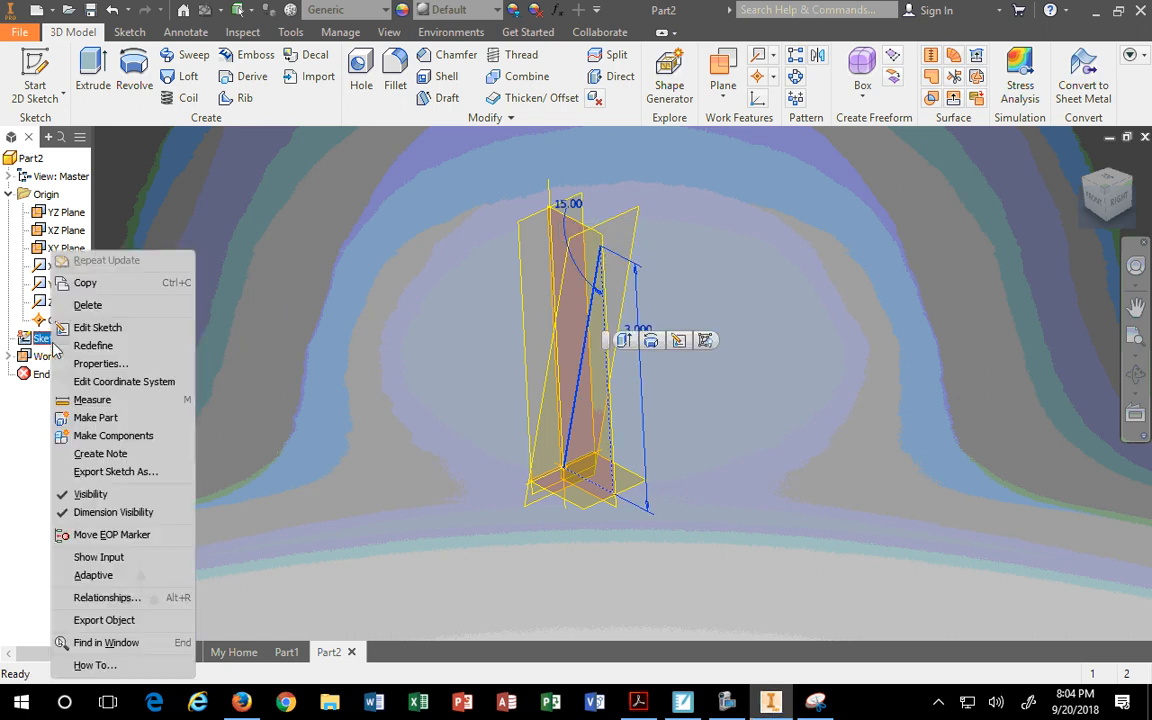
{"action": "left_click", "coordinate": [97, 327]}
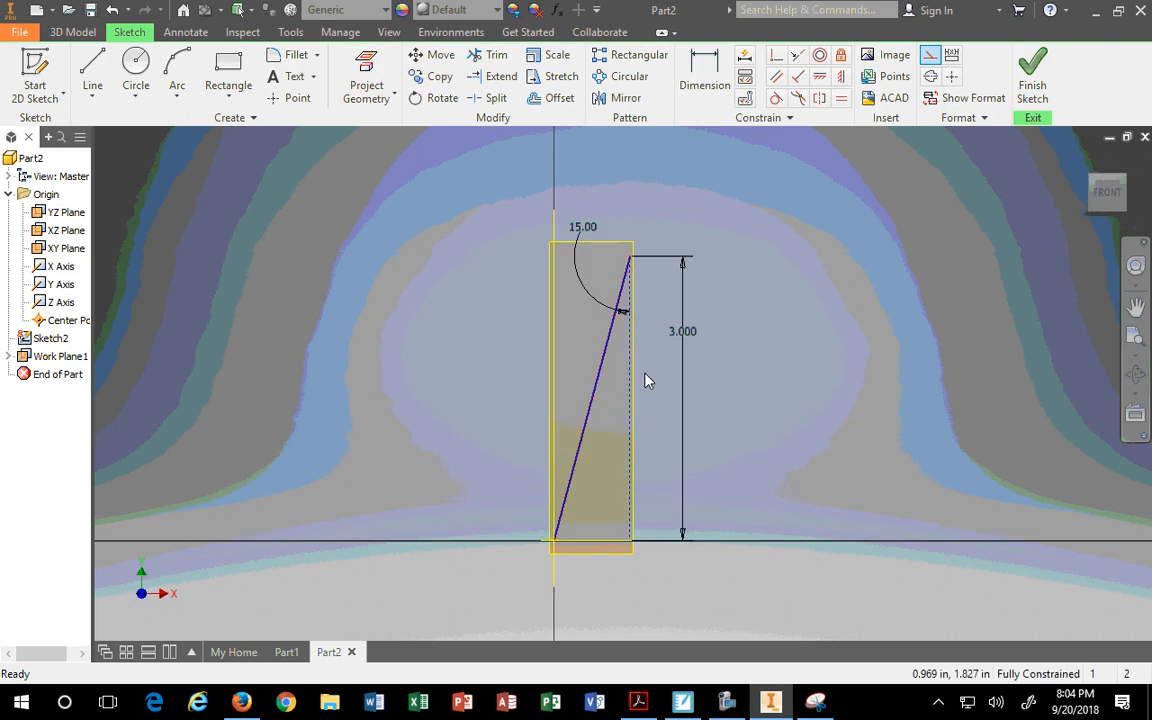